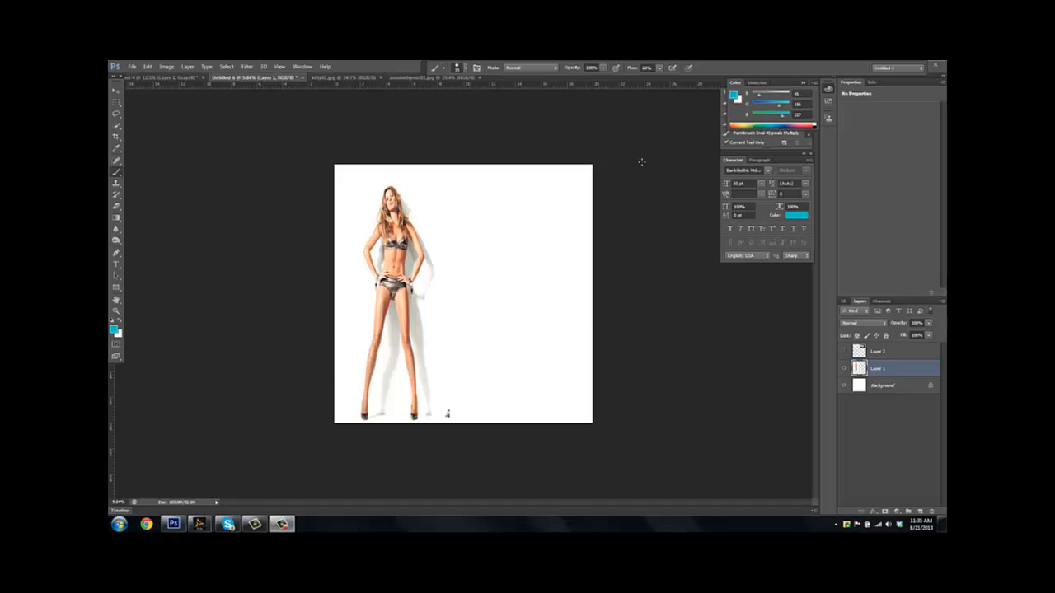
mouse_move(642, 158)
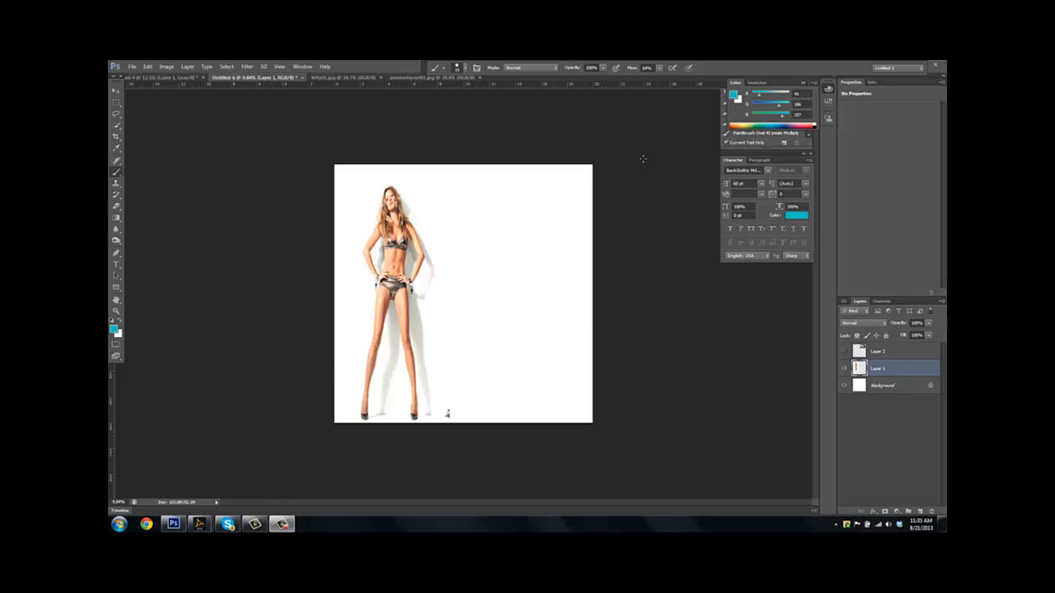
mouse_move(644, 150)
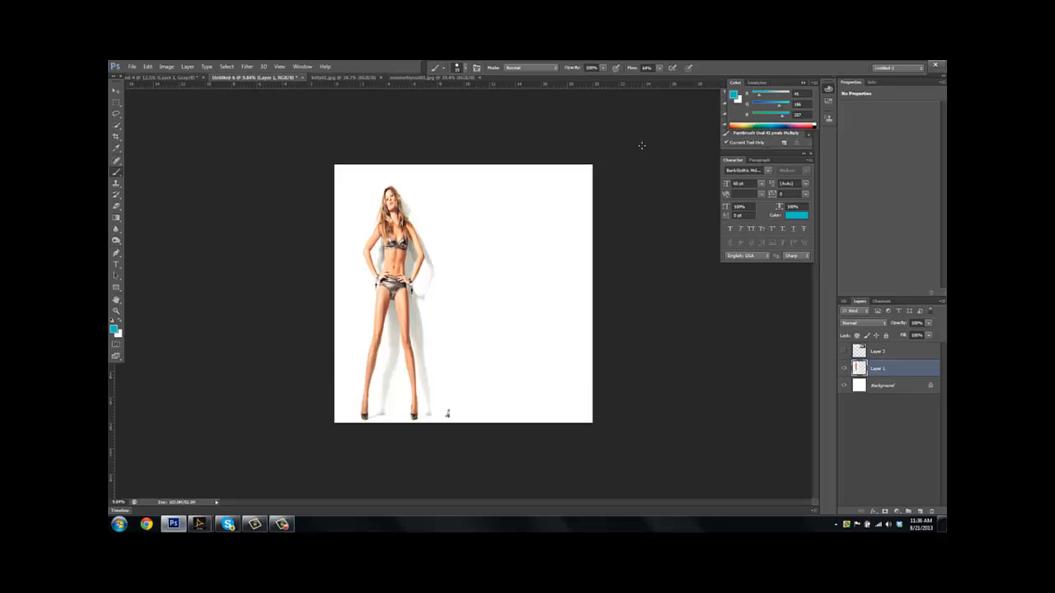
mouse_move(516, 258)
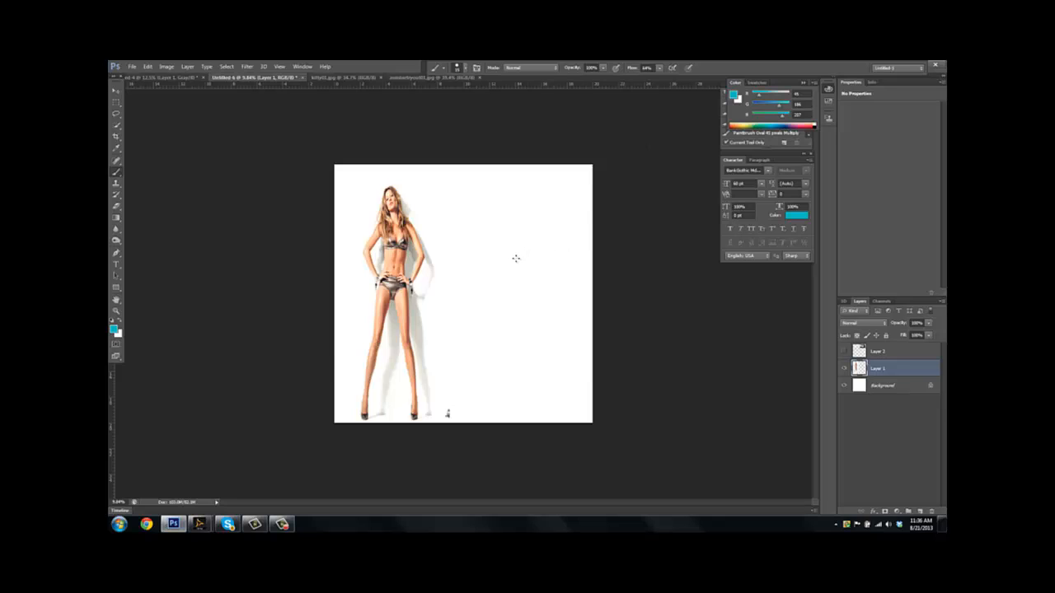
mouse_move(511, 253)
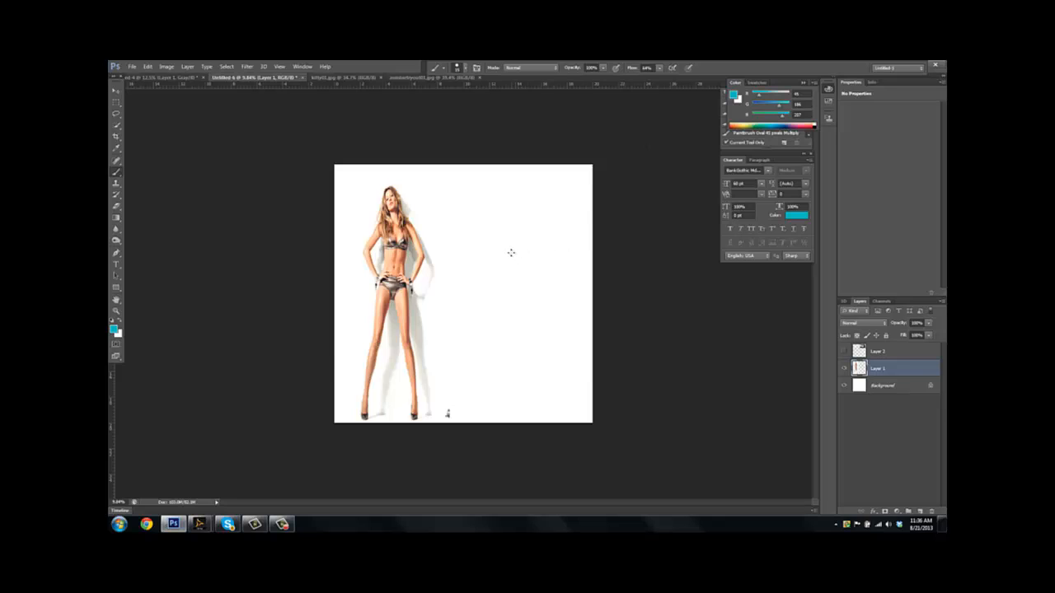
mouse_move(511, 257)
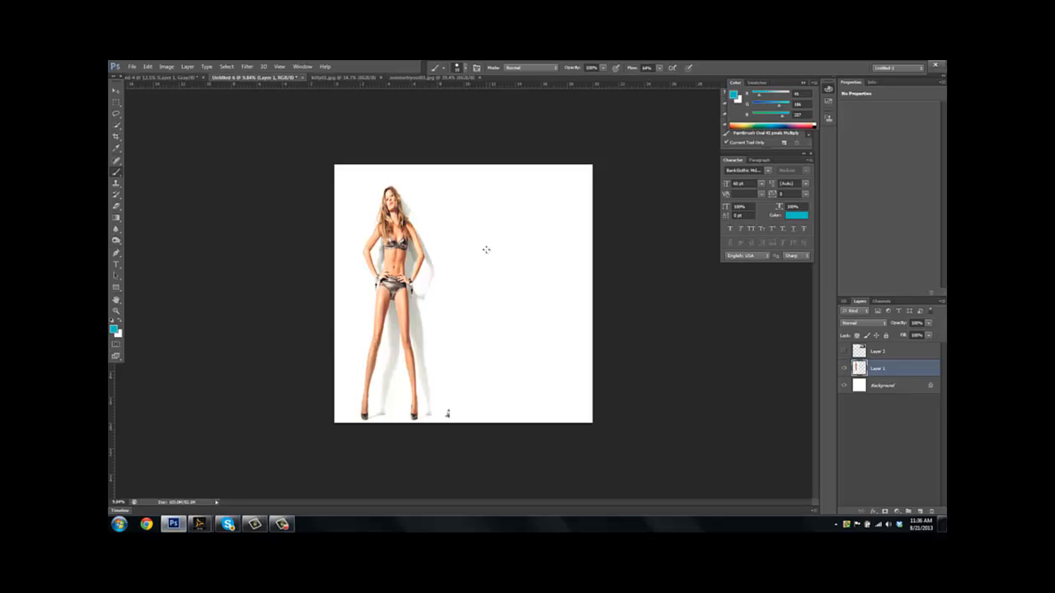
mouse_move(486, 244)
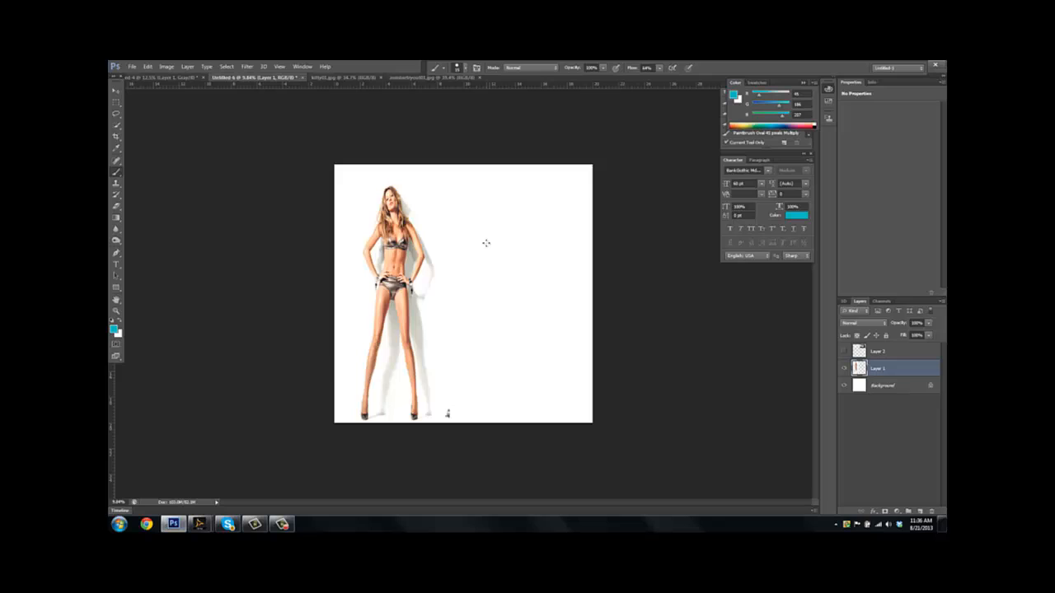
mouse_move(488, 247)
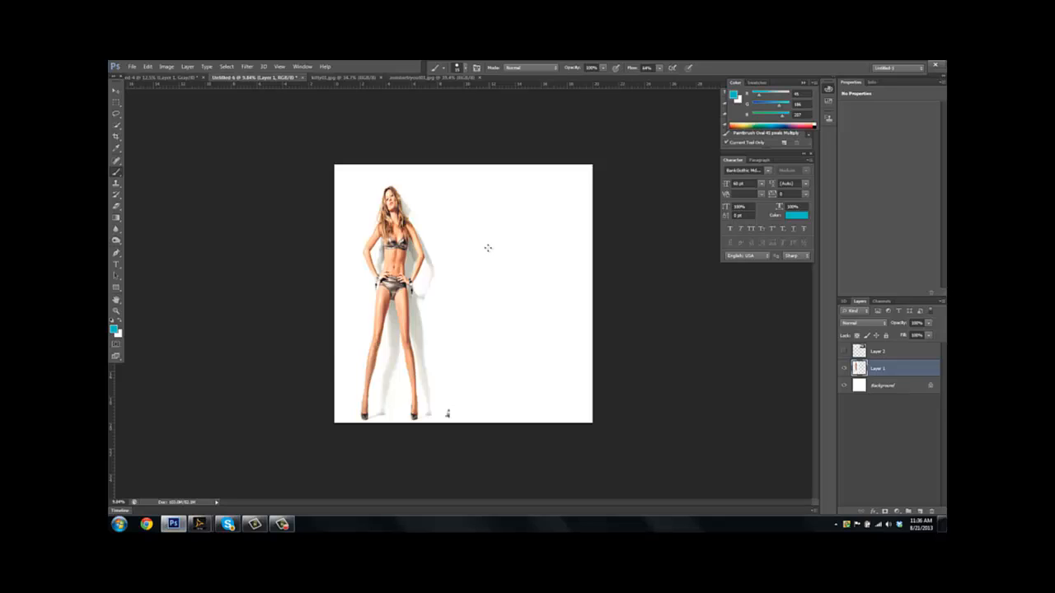
mouse_move(497, 252)
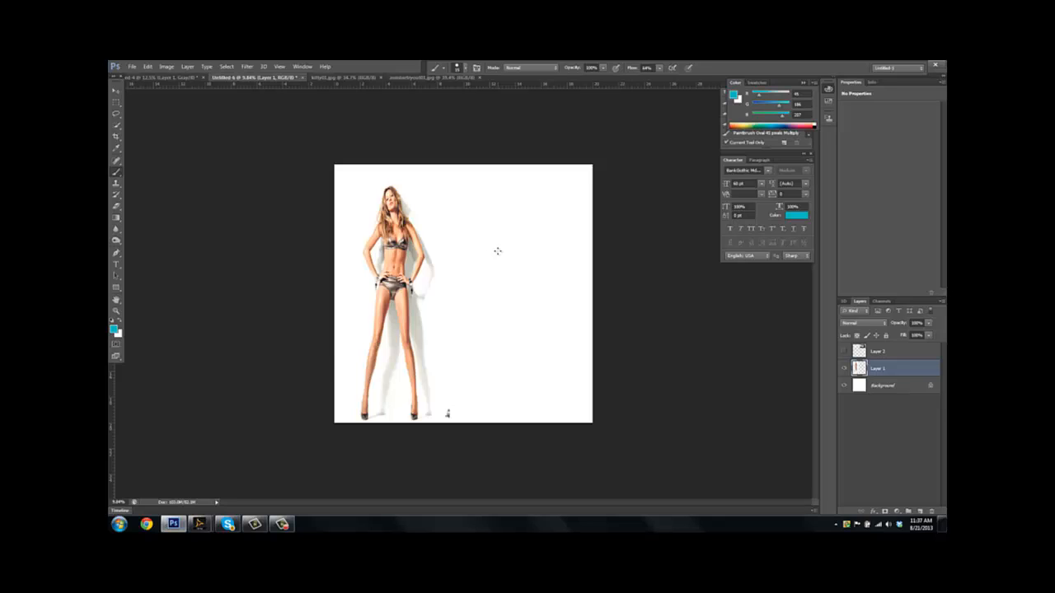
mouse_move(490, 217)
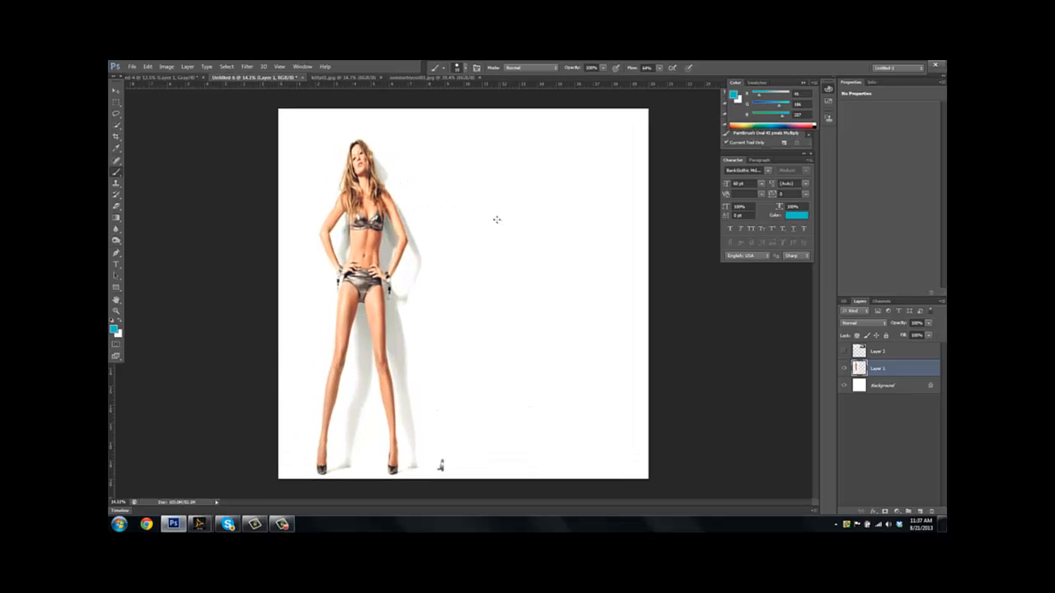
mouse_move(491, 211)
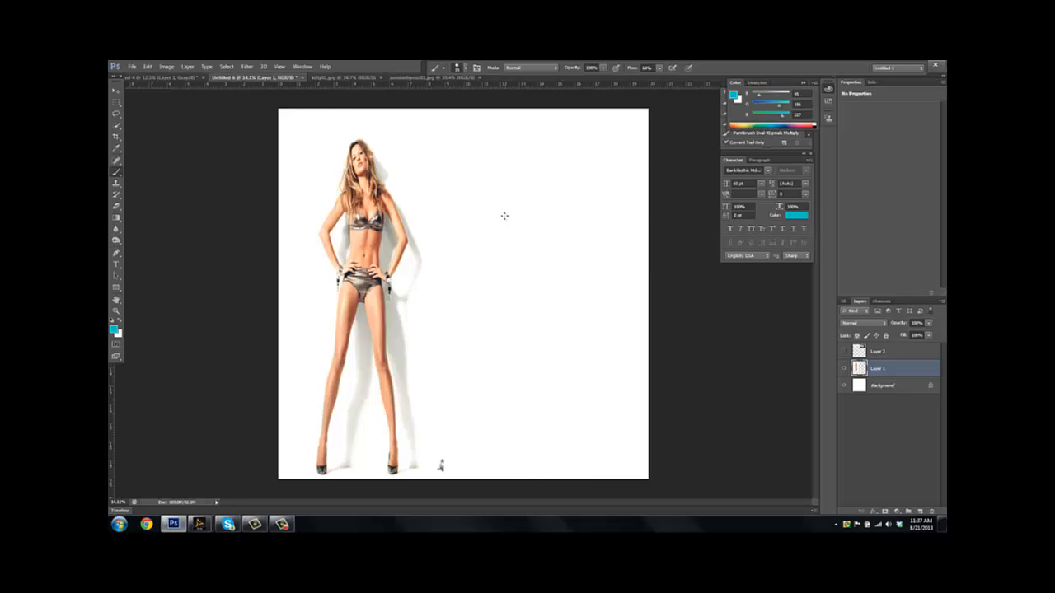
mouse_move(475, 221)
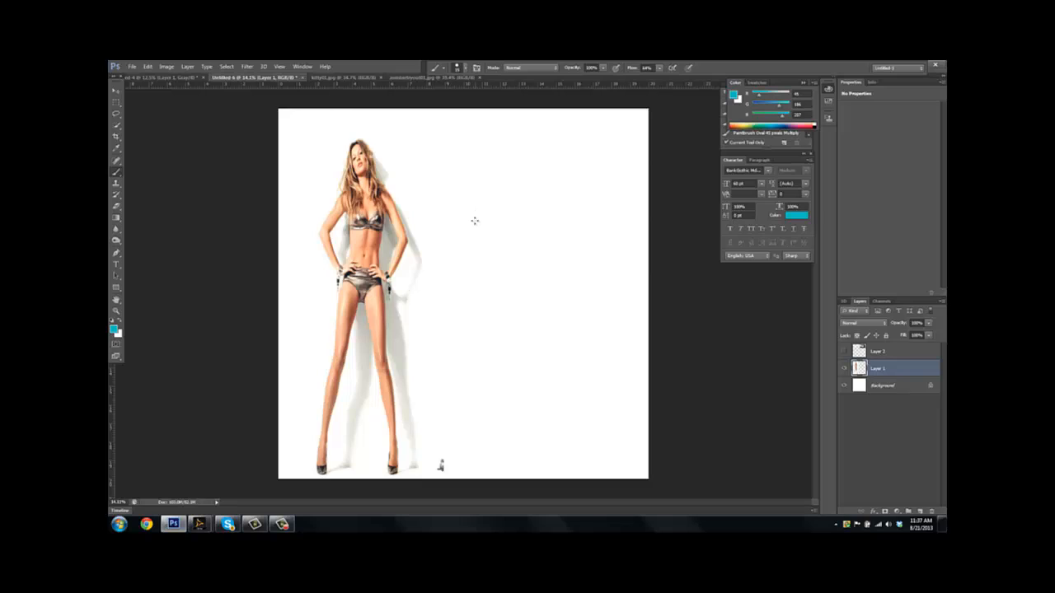
mouse_move(480, 221)
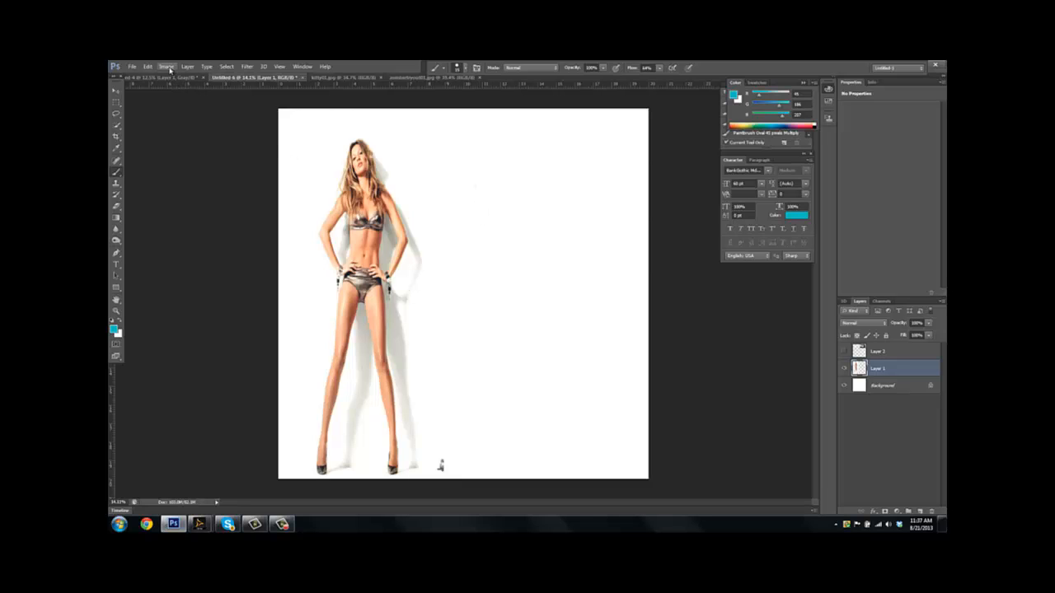
left_click(166, 67)
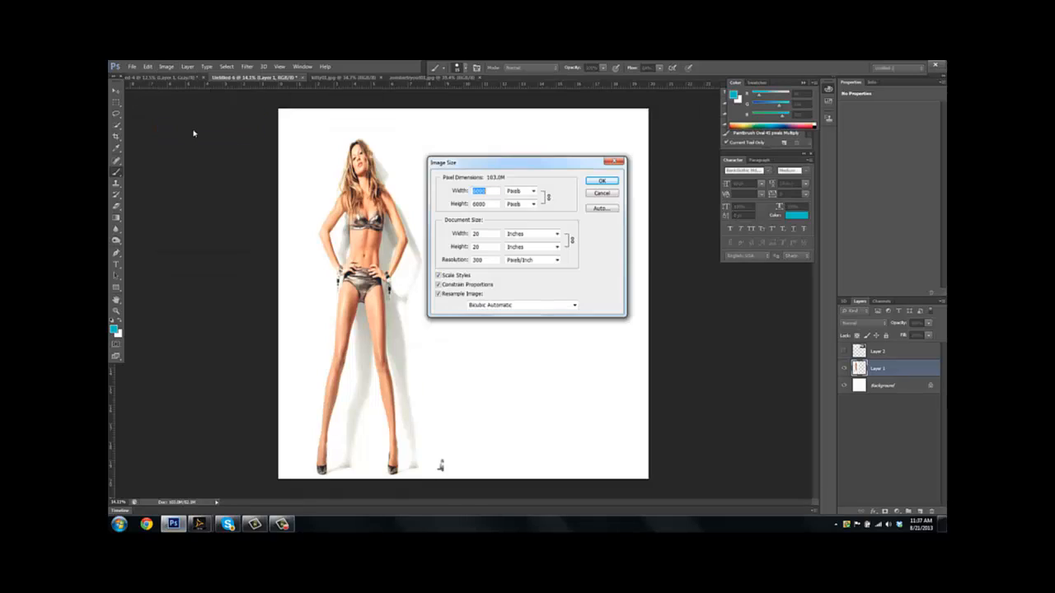
mouse_move(470, 259)
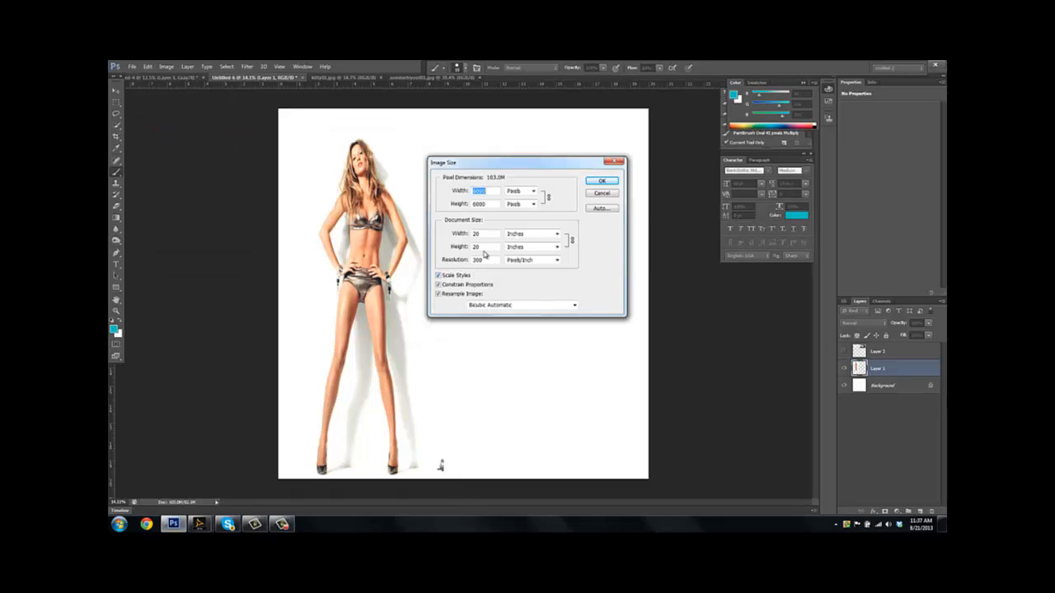
left_click(603, 180)
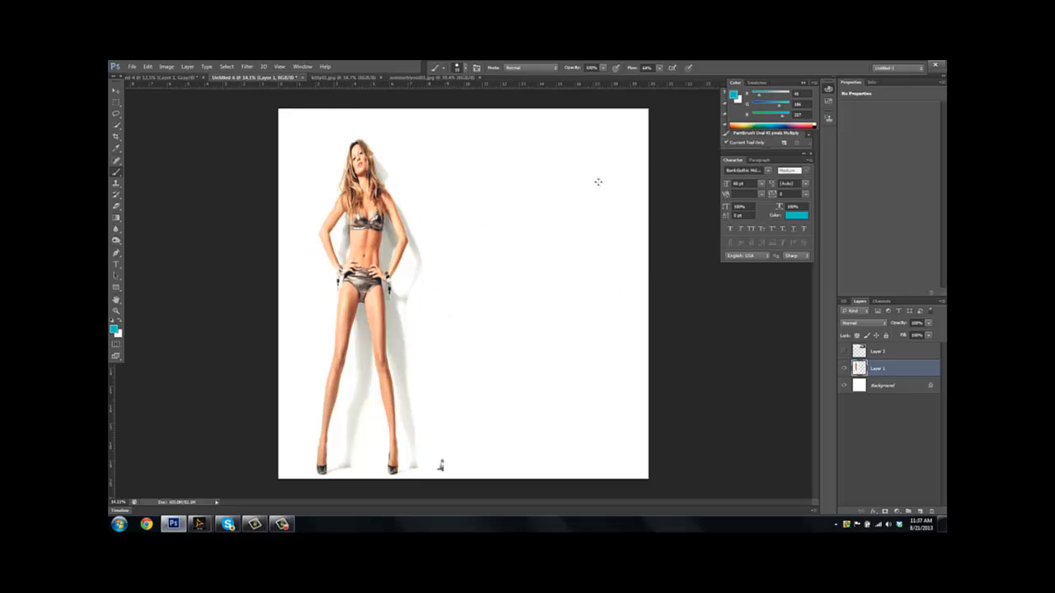
mouse_move(588, 190)
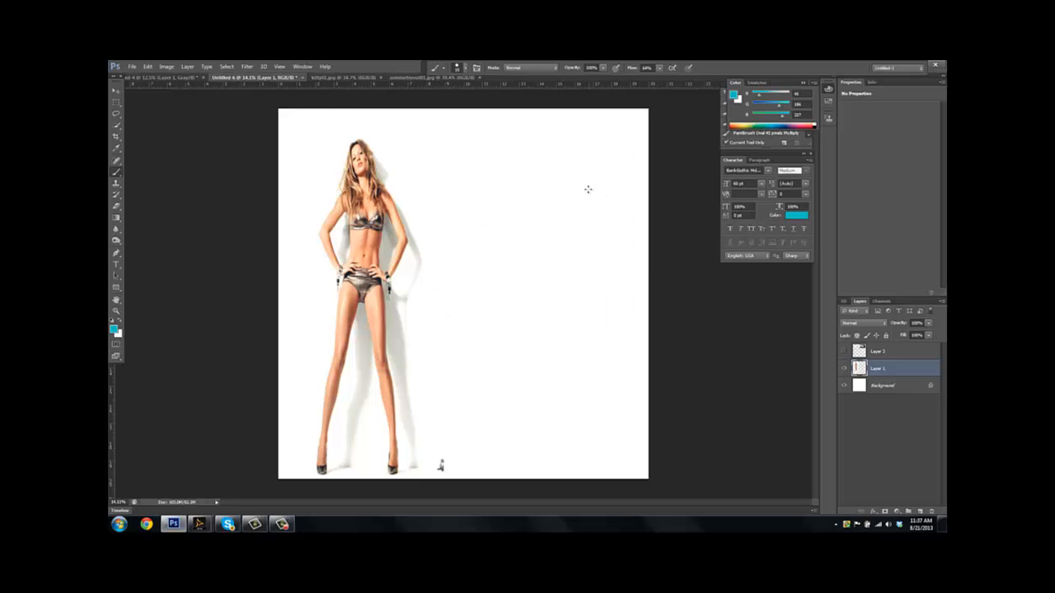
mouse_move(215, 279)
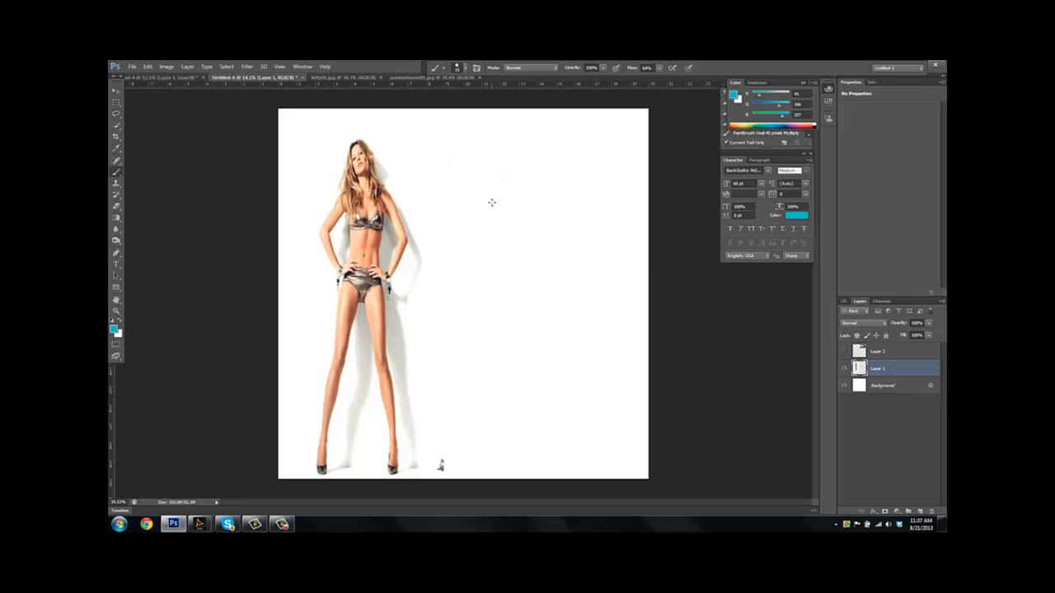
mouse_move(486, 197)
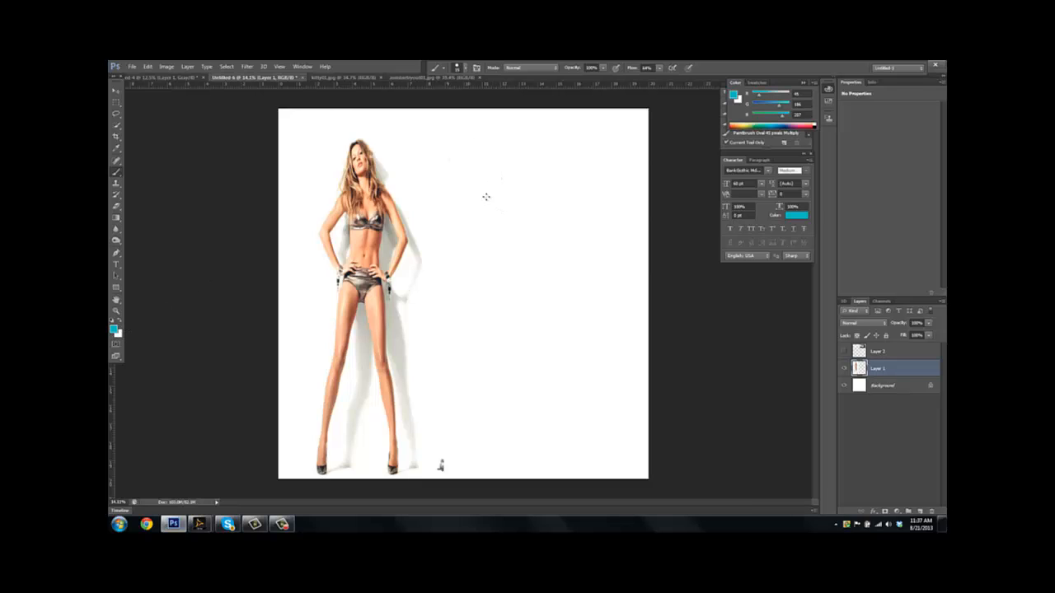
mouse_move(483, 200)
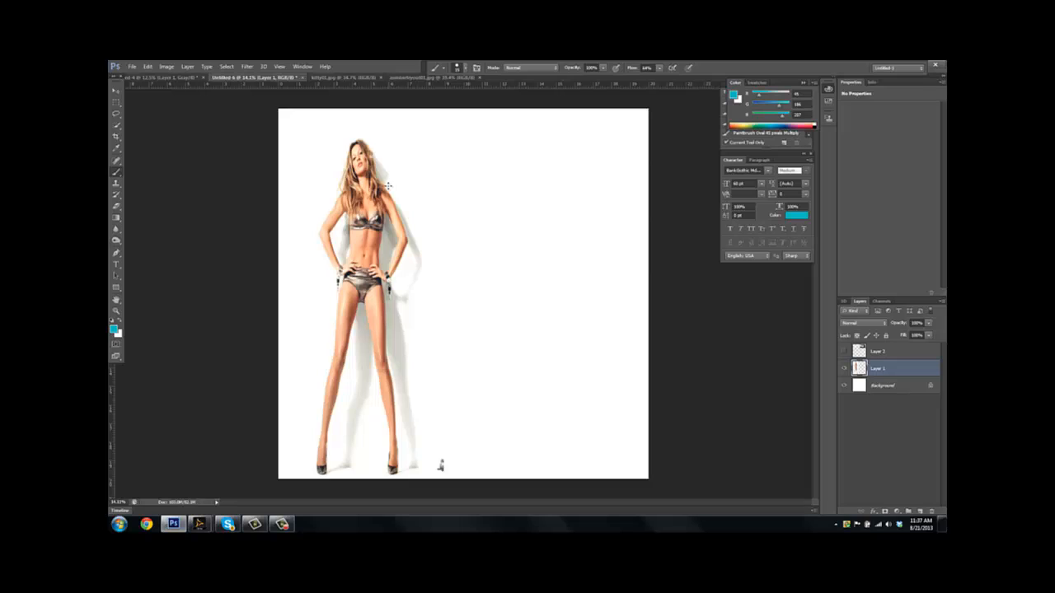
left_click_drag(392, 186, 631, 186)
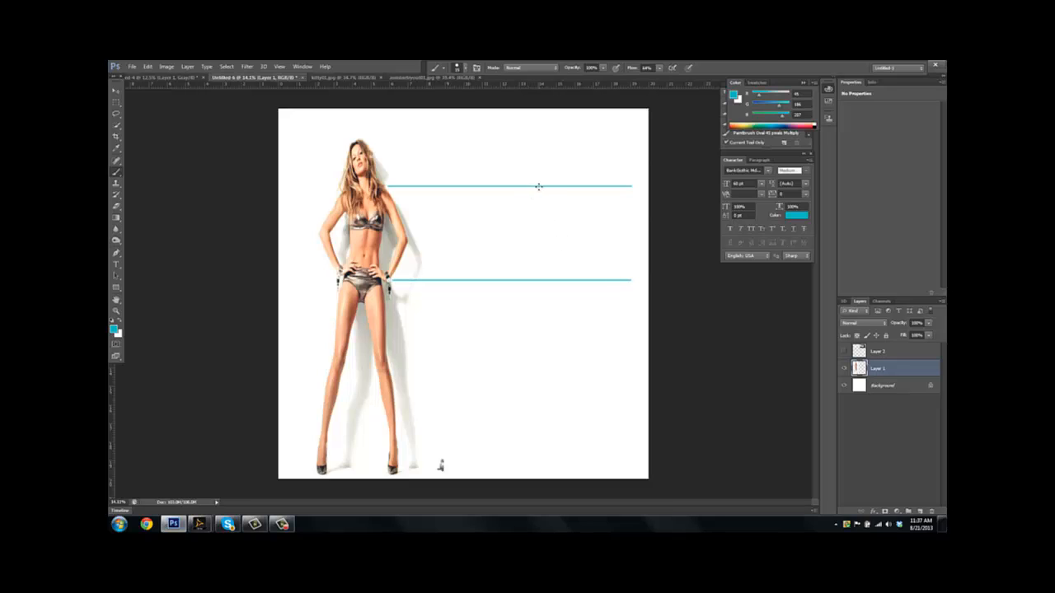
mouse_move(393, 360)
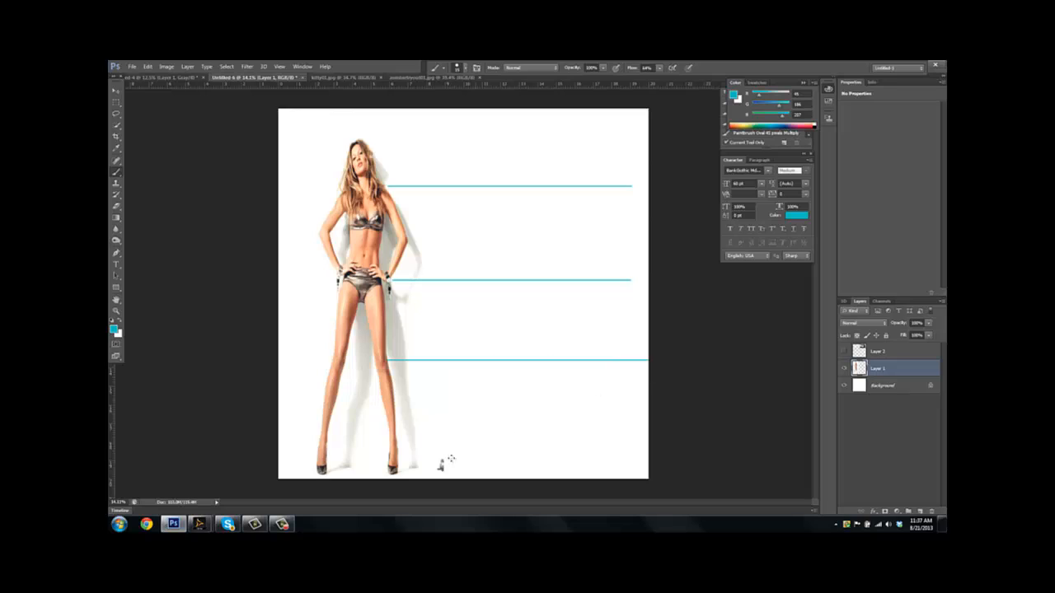
left_click_drag(413, 468, 622, 463)
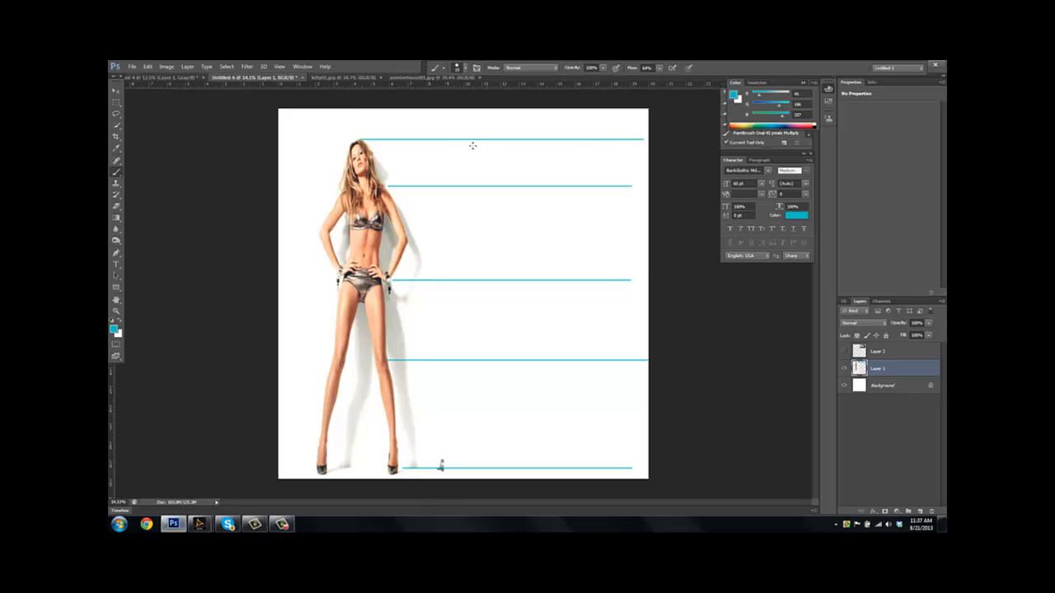
left_click_drag(453, 140, 454, 466)
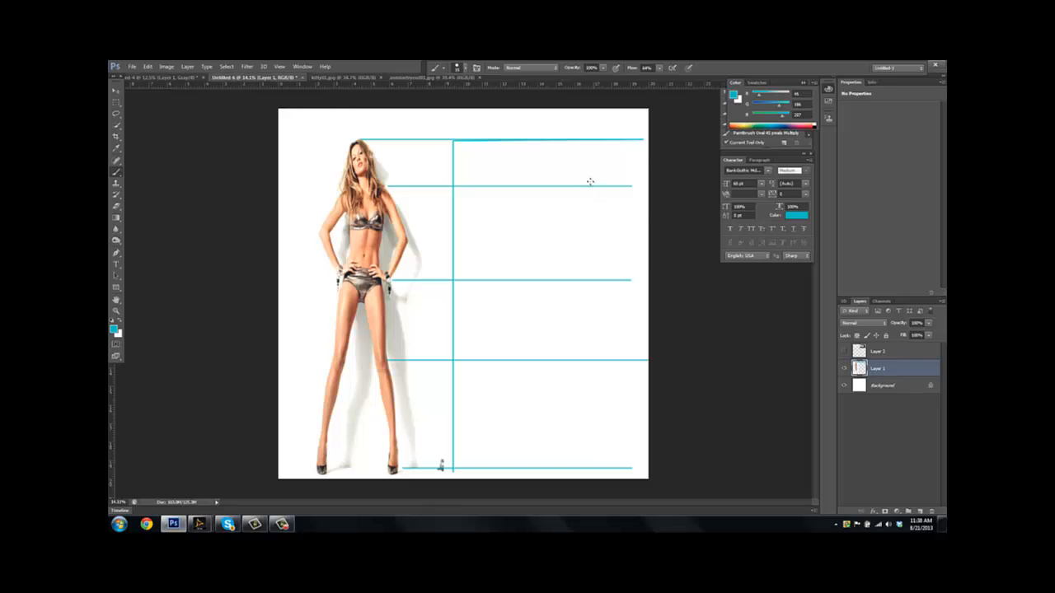
mouse_move(548, 237)
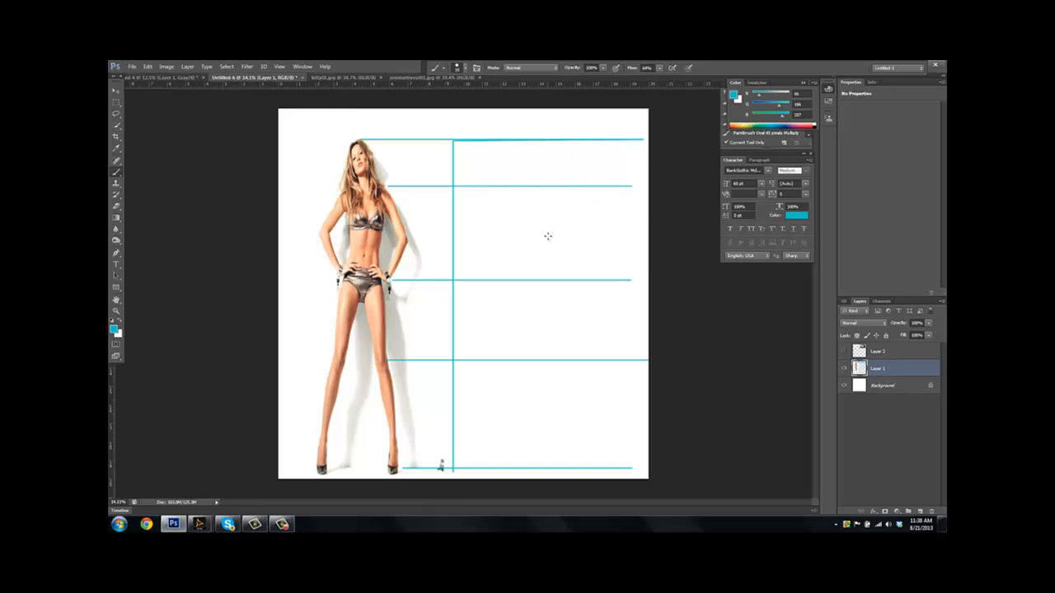
mouse_move(541, 234)
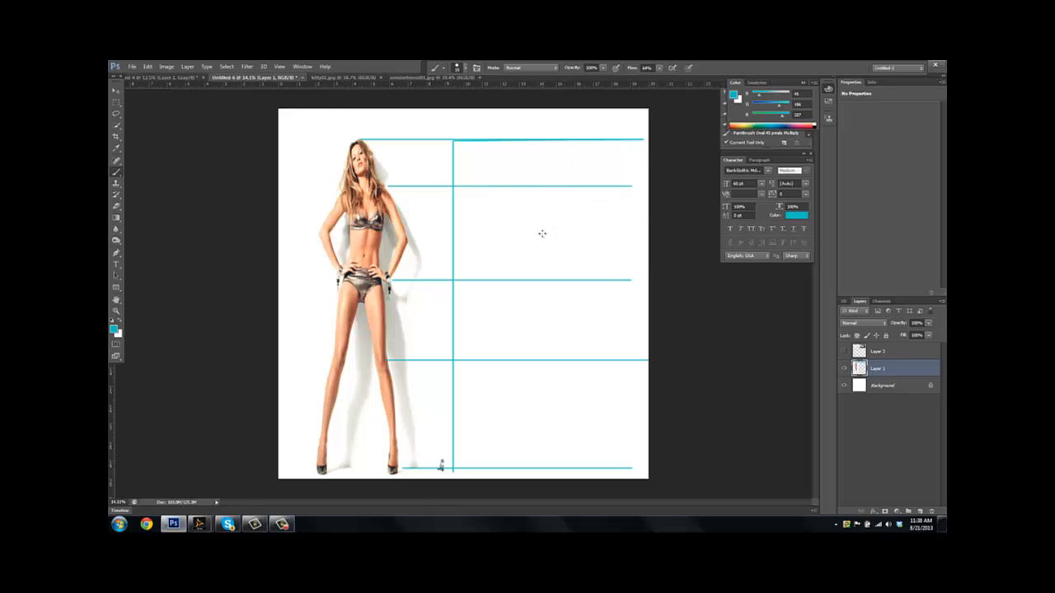
mouse_move(523, 218)
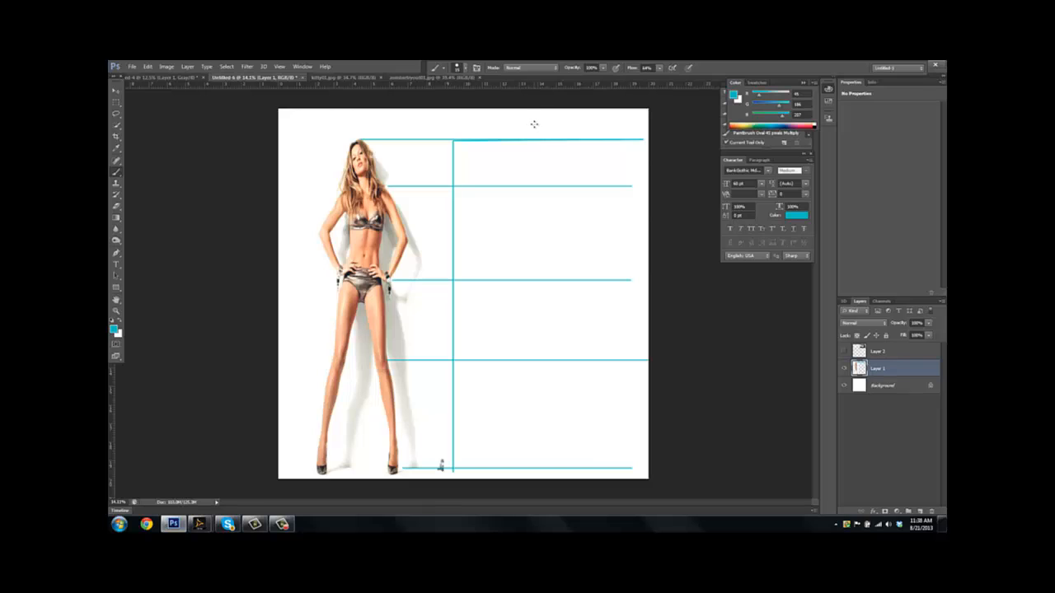
mouse_move(525, 190)
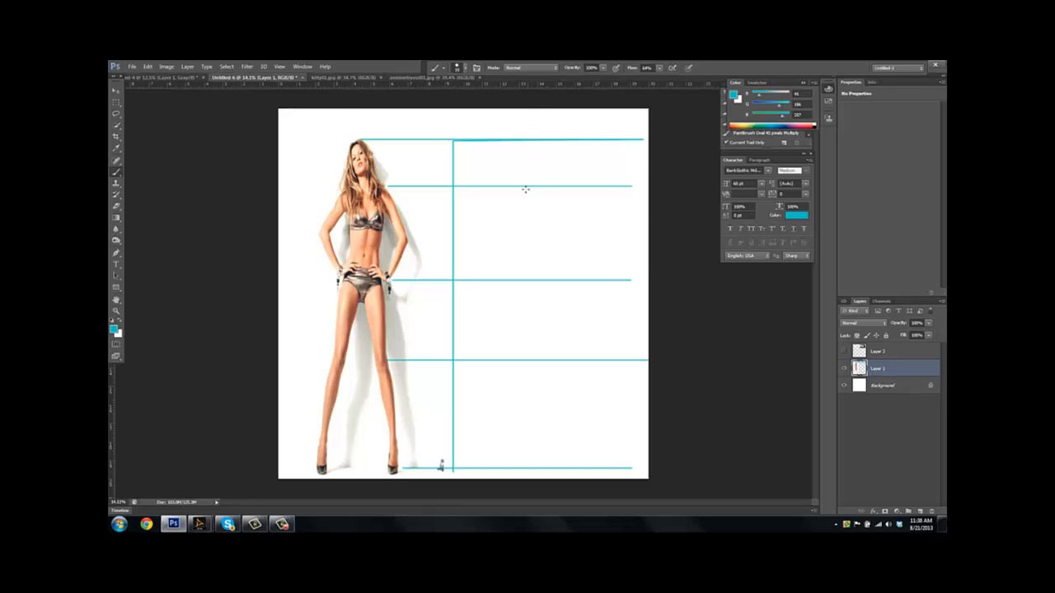
mouse_move(519, 205)
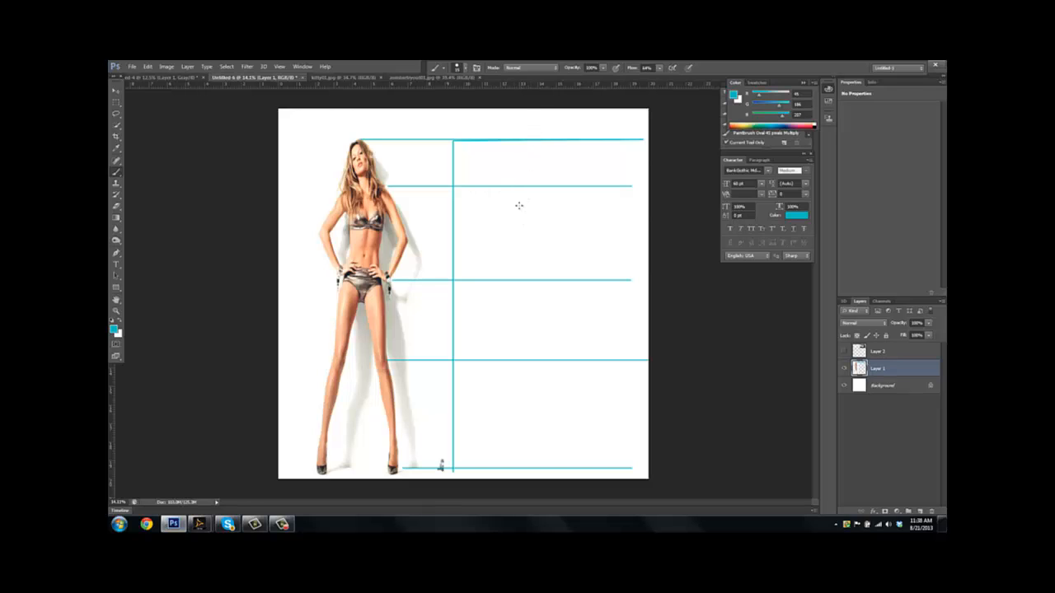
left_click_drag(515, 202, 540, 214)
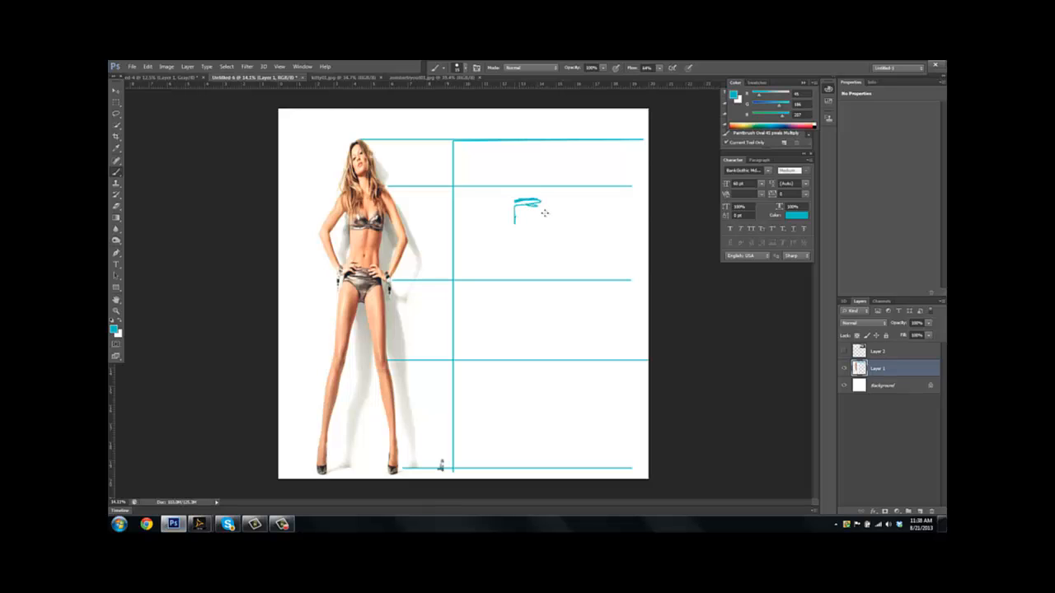
left_click_drag(527, 210, 532, 231)
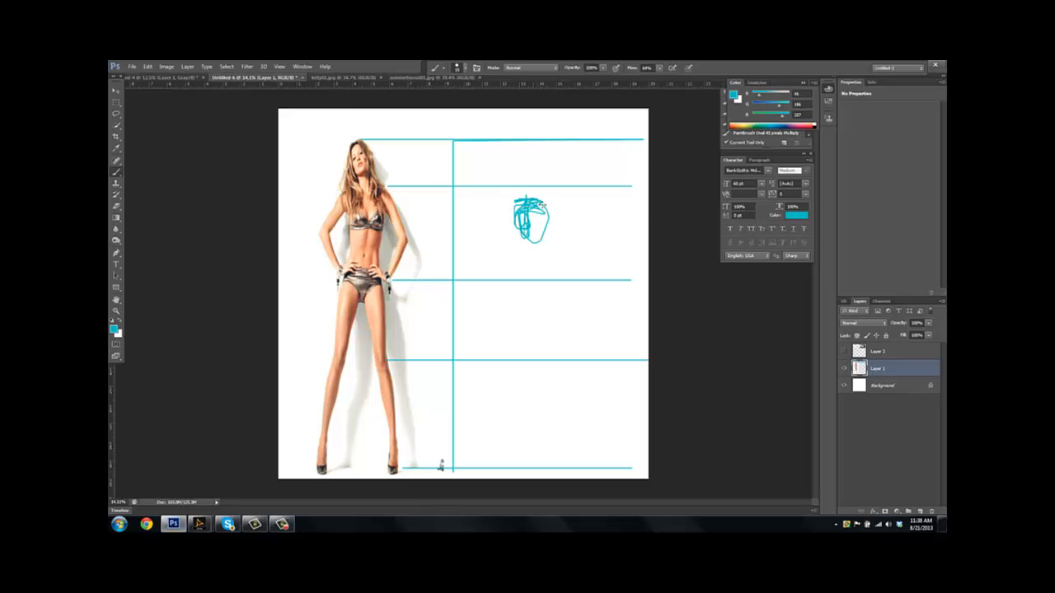
left_click_drag(519, 206, 544, 239)
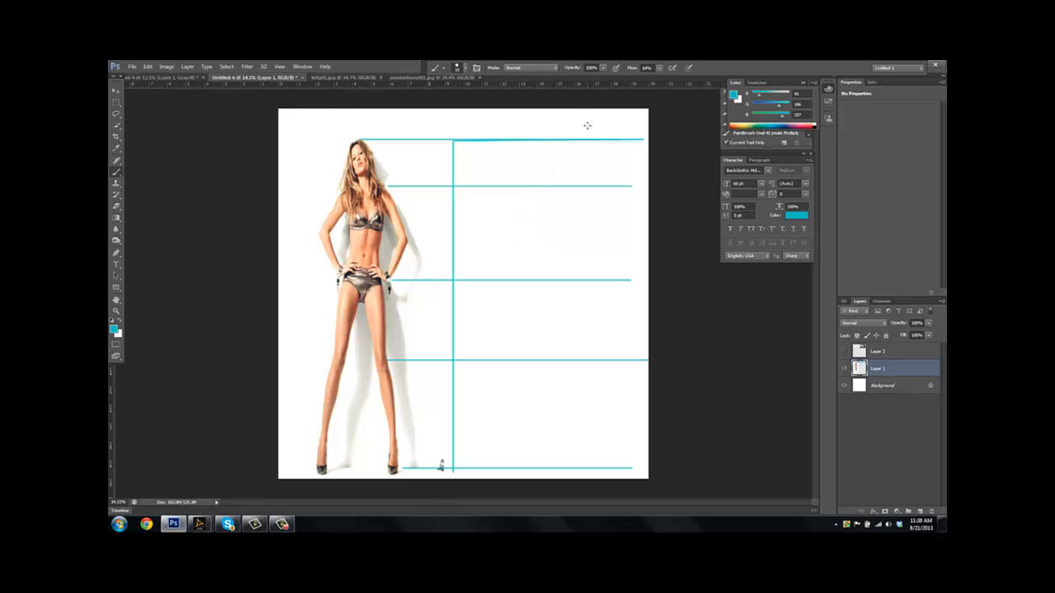
mouse_move(545, 150)
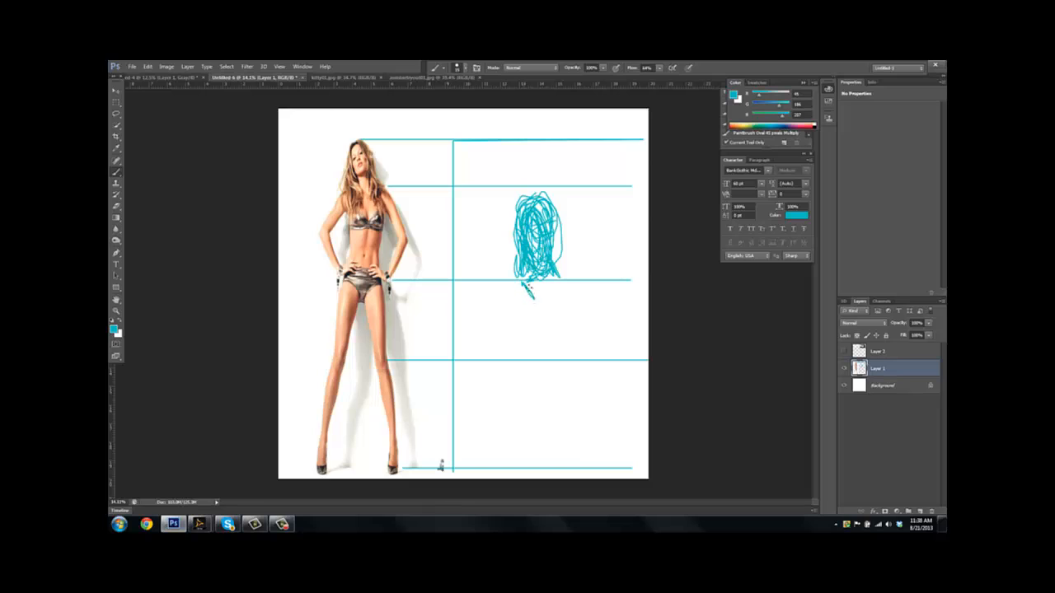
Scribble the woman's head, torso, shoulder line, legs and an arm in cyan within the grid.
left_click_drag(527, 289, 540, 310)
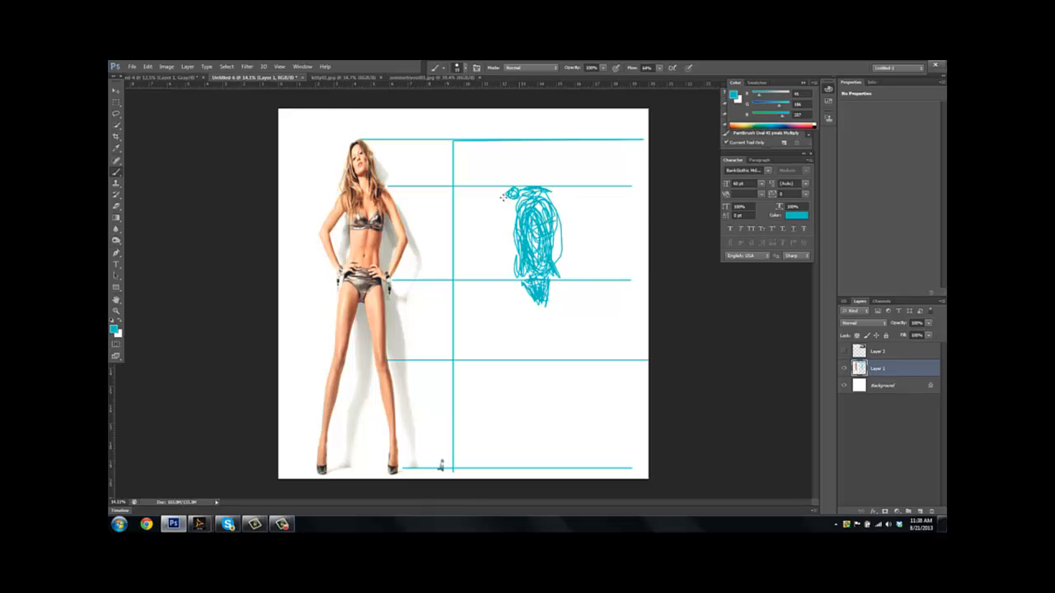
left_click_drag(507, 198, 573, 198)
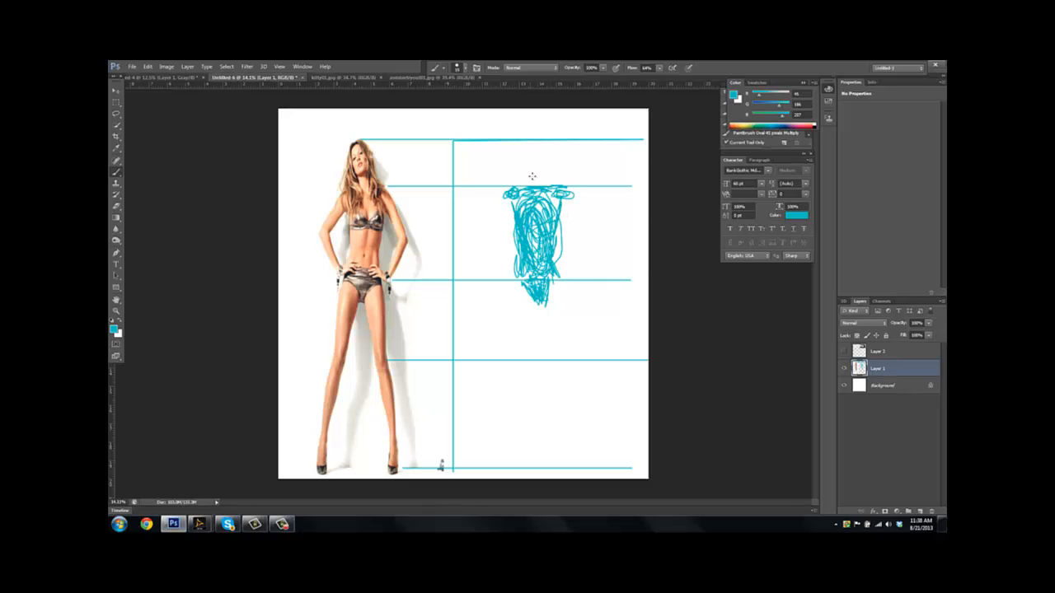
left_click_drag(524, 152, 536, 161)
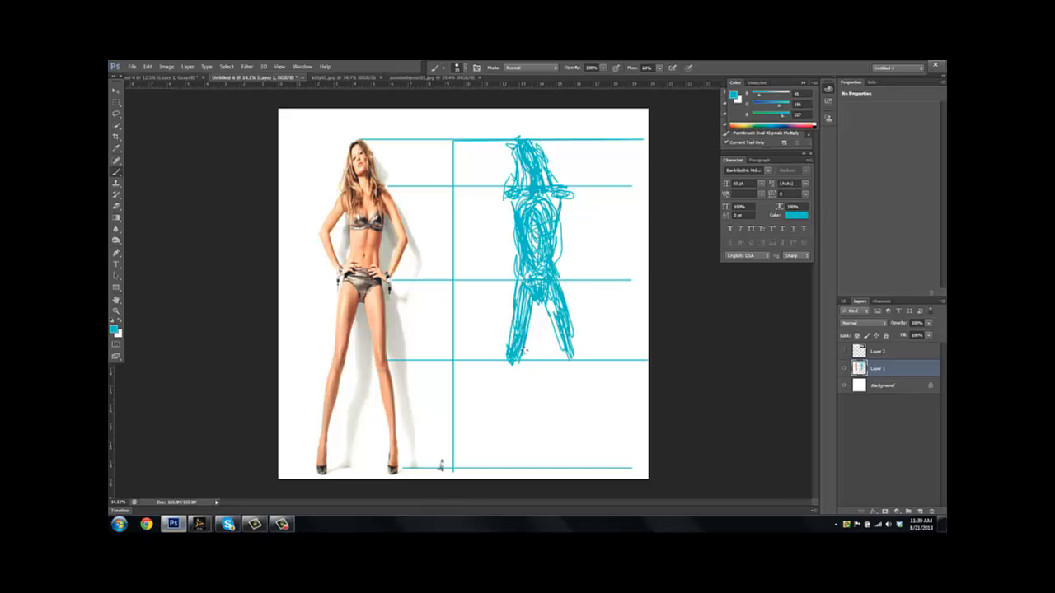
left_click_drag(511, 363, 507, 421)
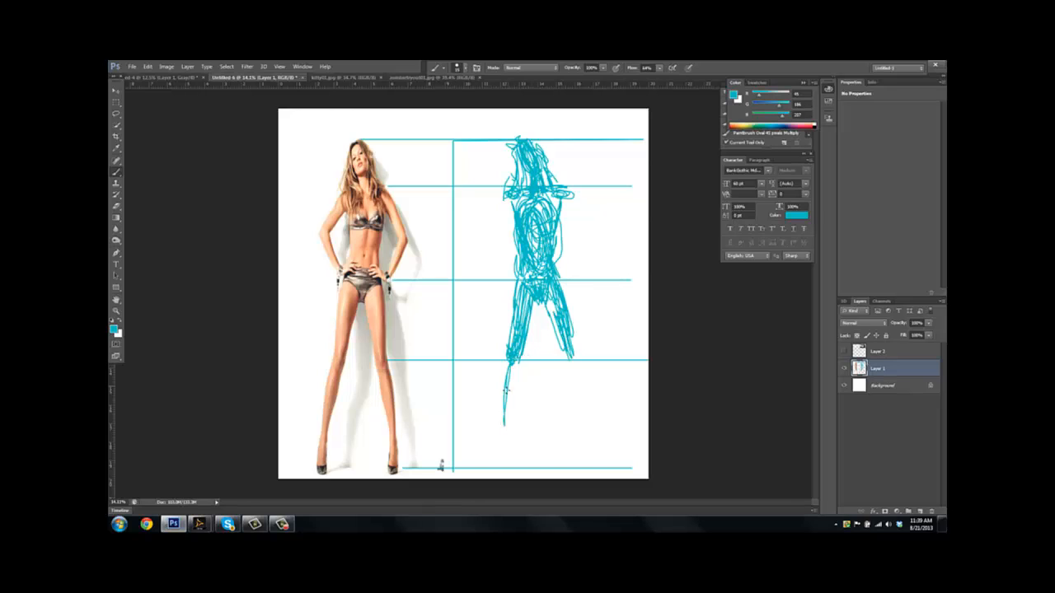
left_click_drag(507, 354, 507, 445)
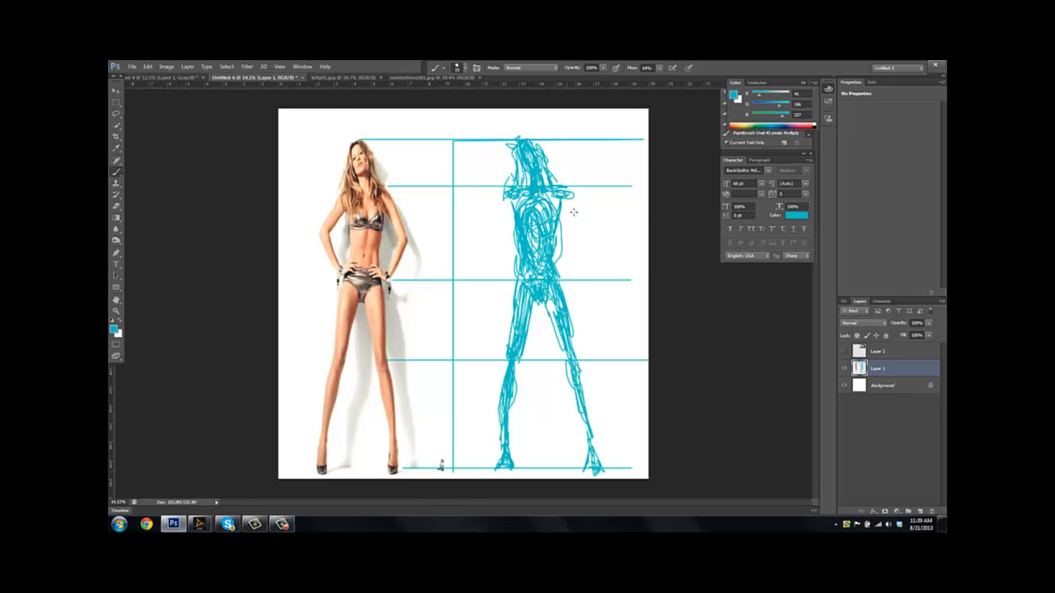
left_click_drag(560, 206, 577, 239)
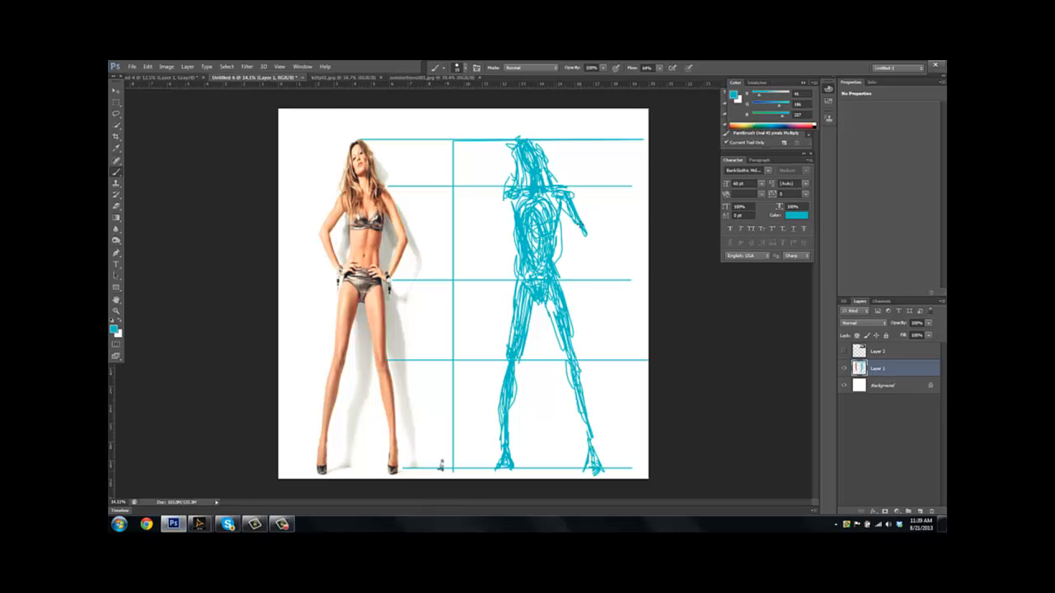
left_click_drag(577, 231, 585, 264)
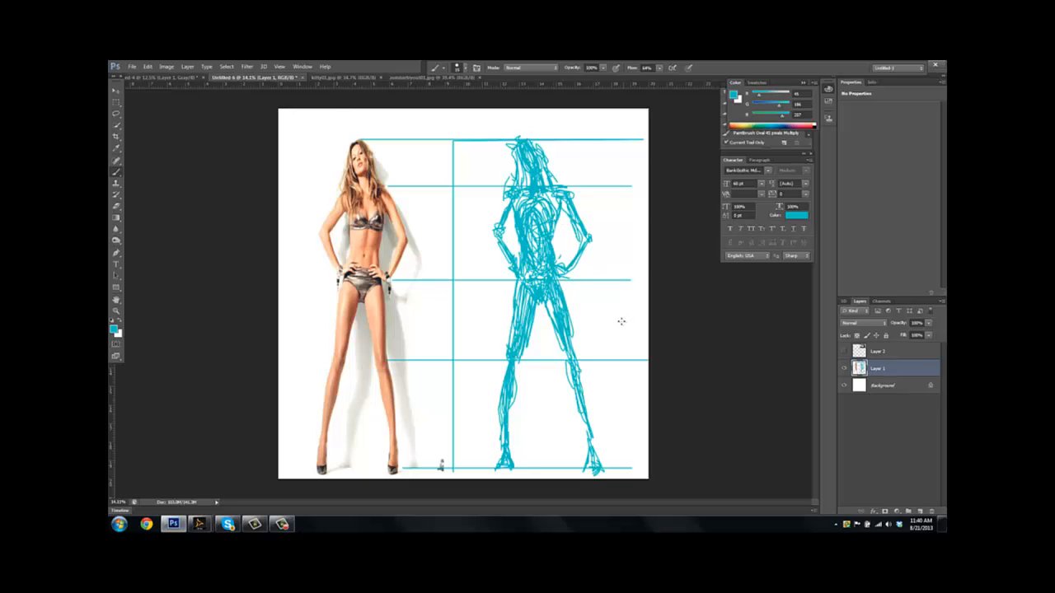
mouse_move(566, 155)
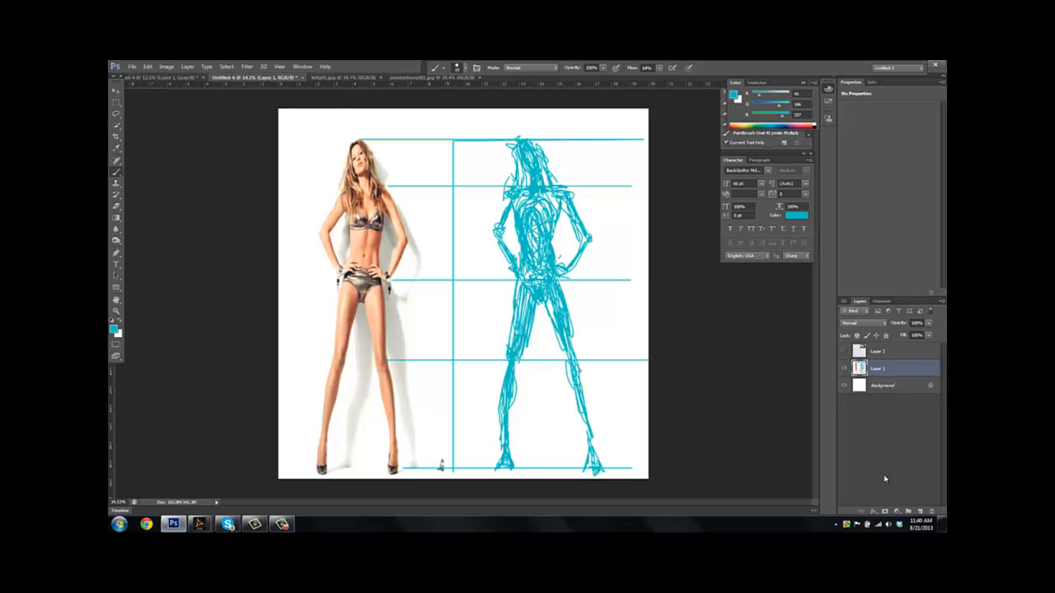
Add a new layer above the cyan sketch for the detail pass.
left_click(922, 509)
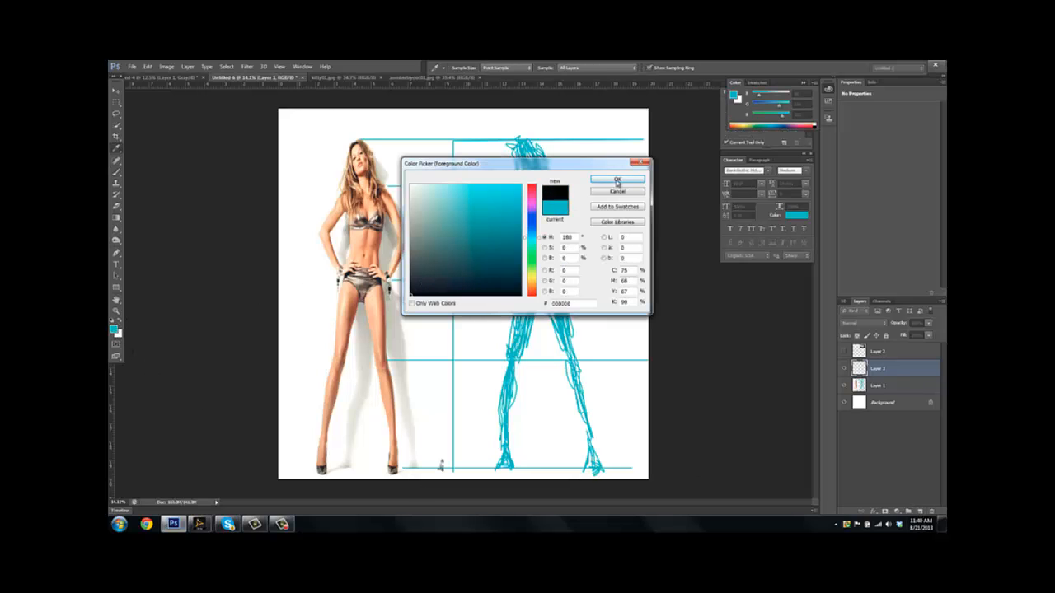
Confirm black as the colour and trace dark contours along the torso, legs and arms.
left_click(615, 179)
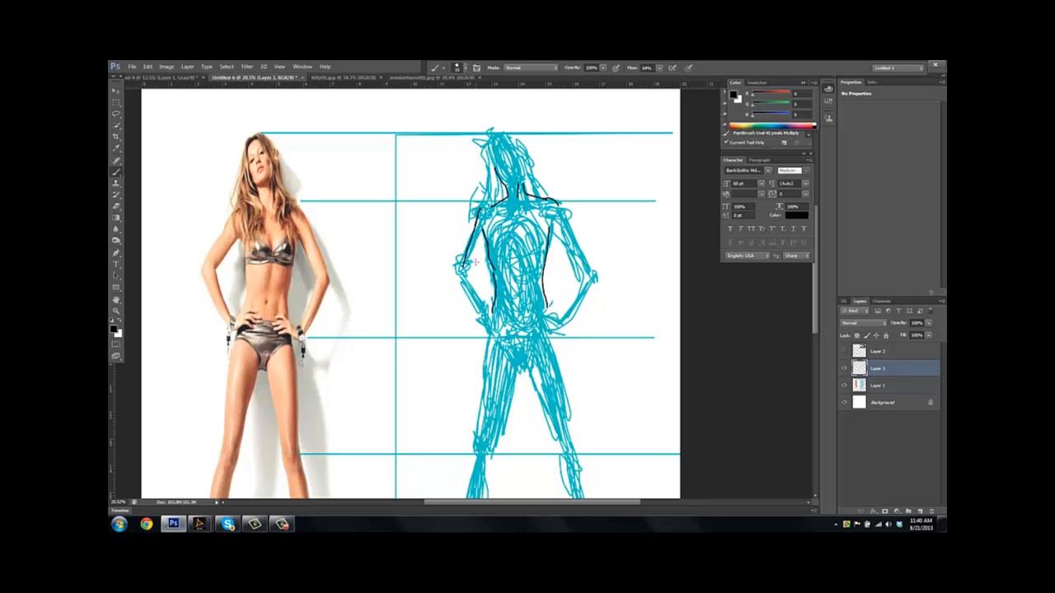
left_click_drag(474, 239, 461, 288)
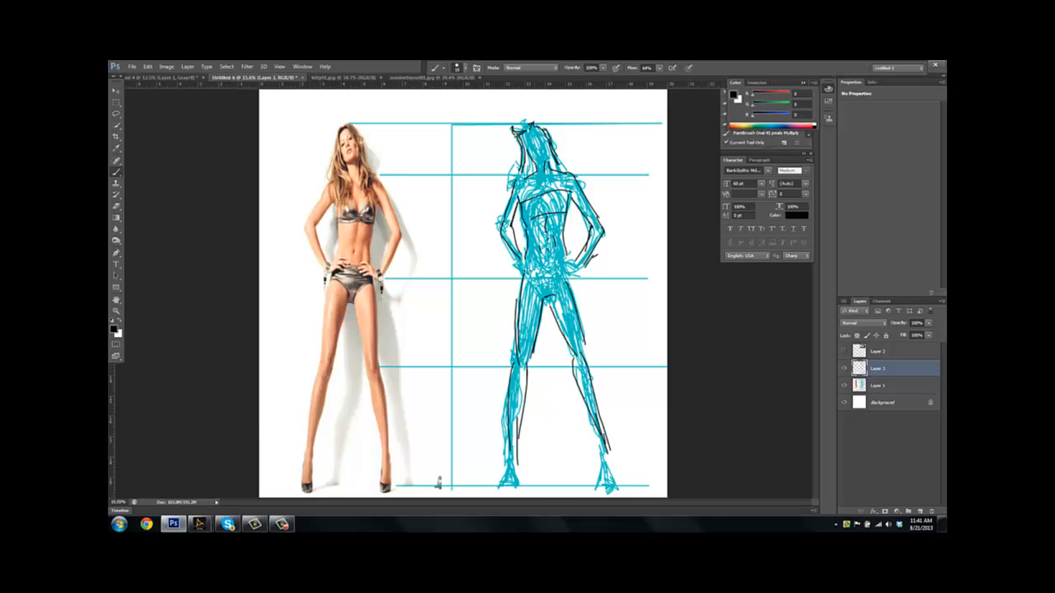
left_click_drag(544, 248, 577, 263)
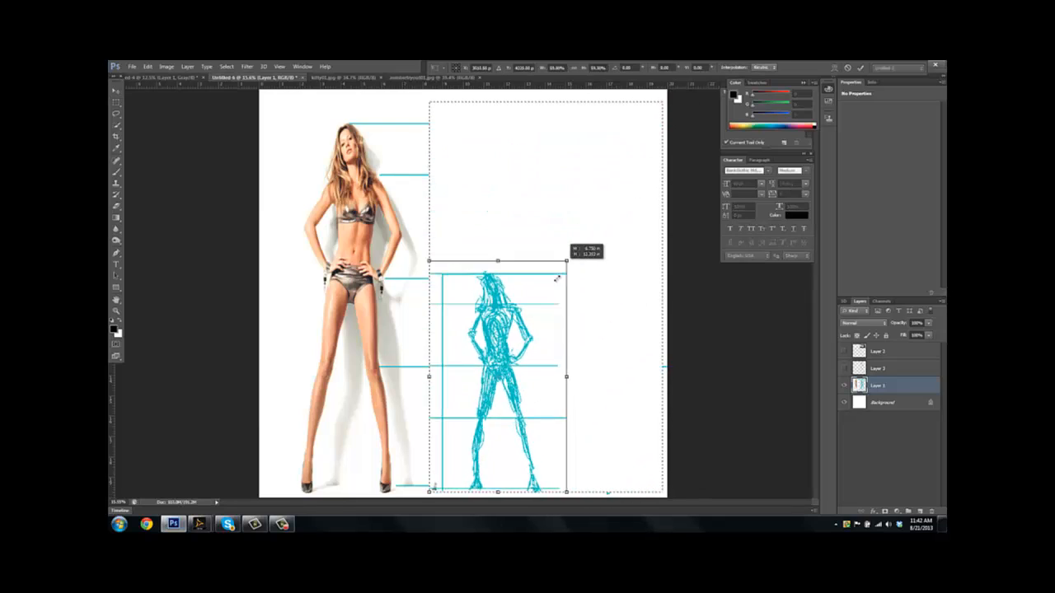
Scale the woman drawing and its grid down by dragging a corner handle.
left_click_drag(566, 261, 505, 389)
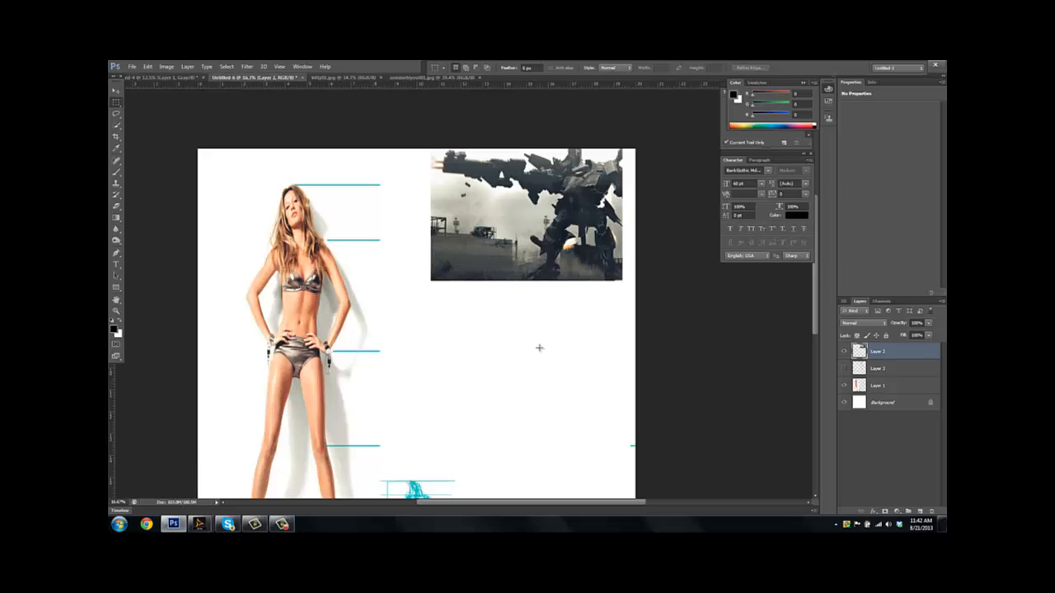
mouse_move(119, 322)
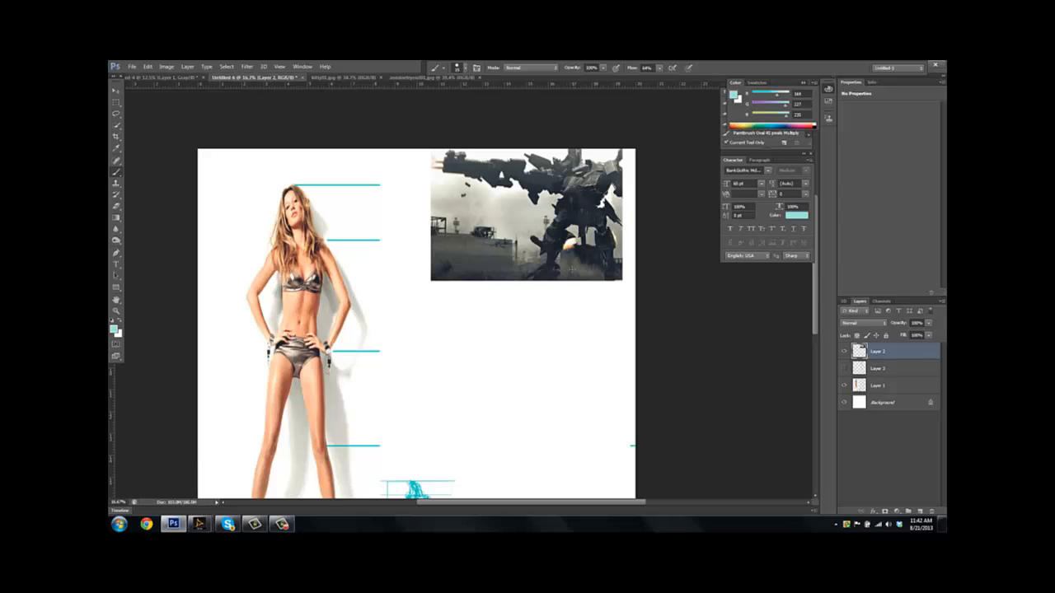
mouse_move(521, 352)
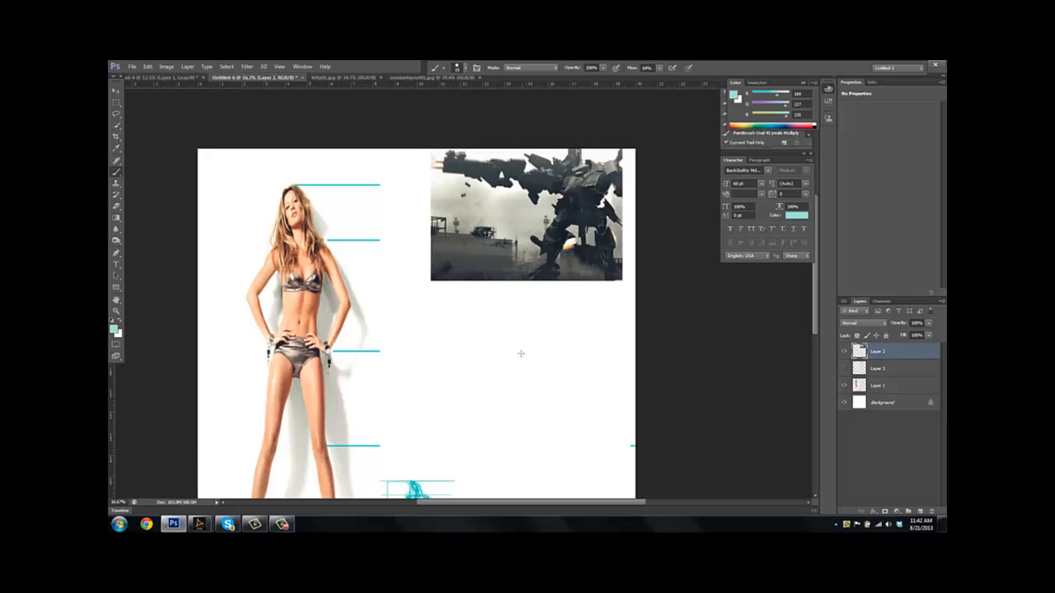
mouse_move(529, 358)
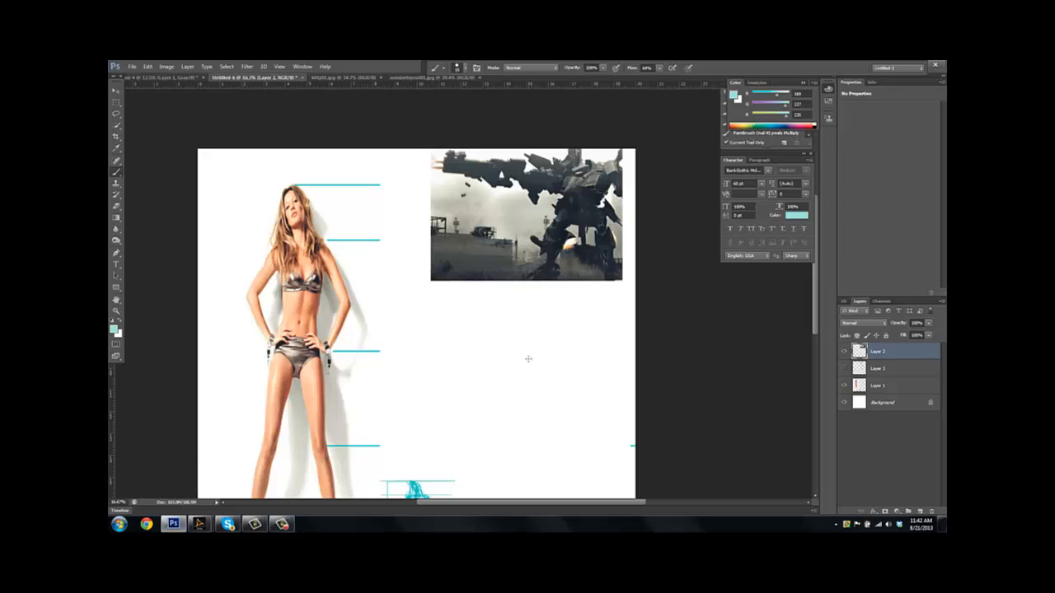
mouse_move(530, 352)
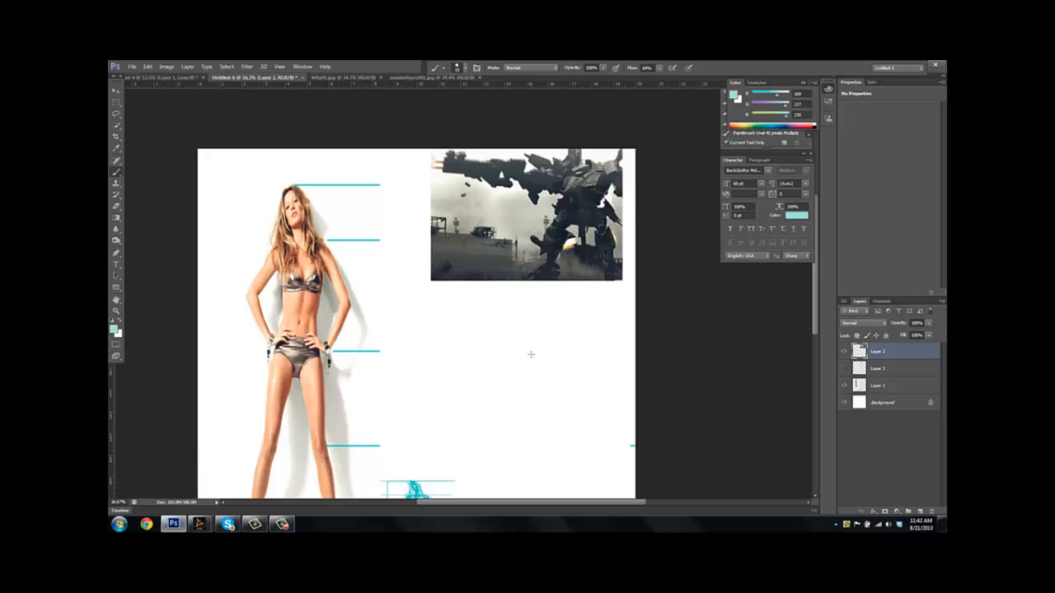
mouse_move(532, 355)
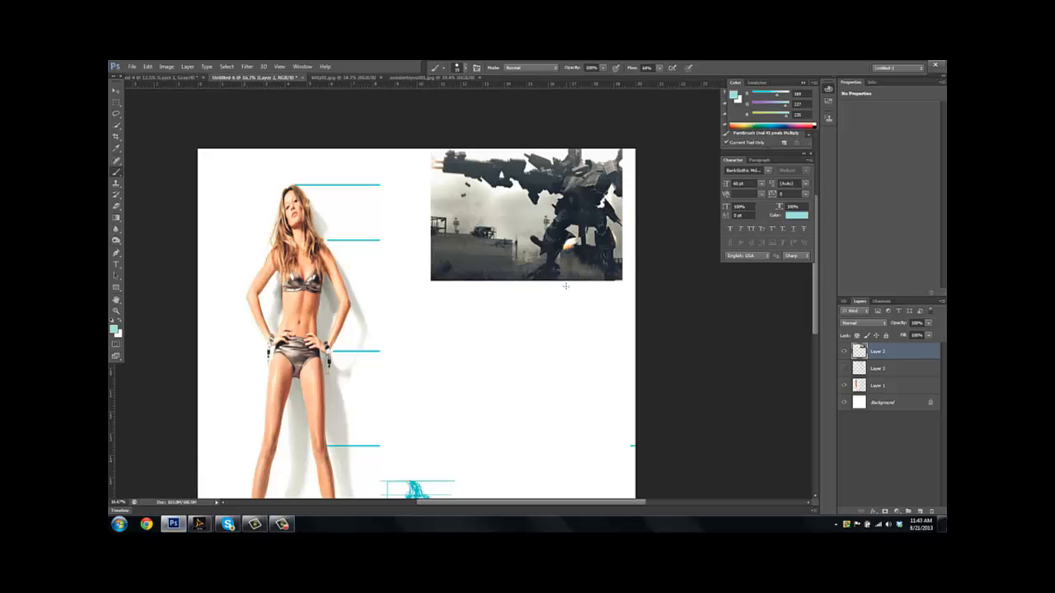
mouse_move(554, 349)
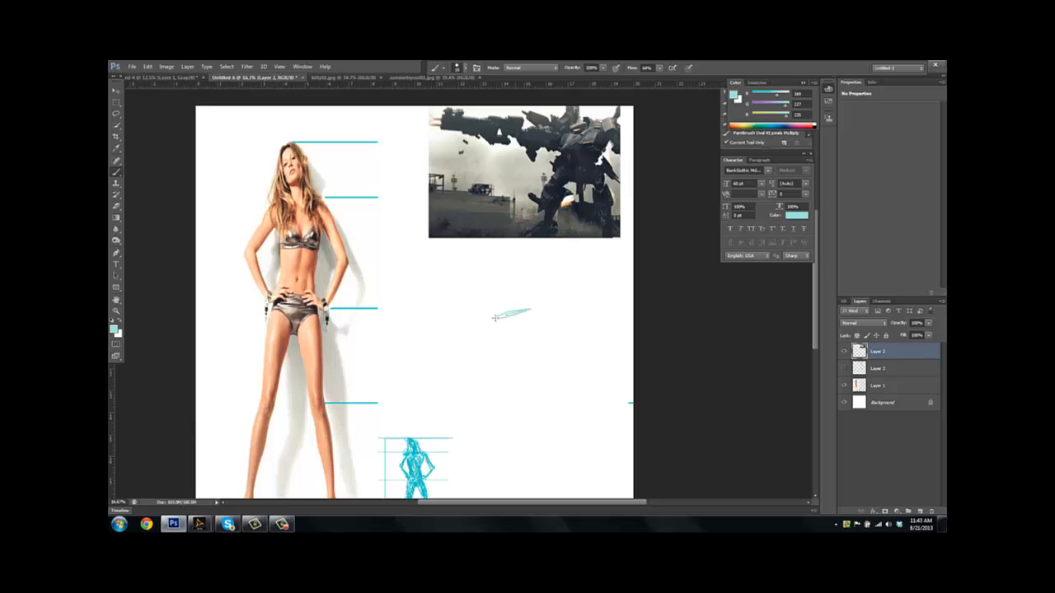
Sketch the mech's blocky upper body, torso, bent leg with foot, and second leg in blue.
left_click_drag(499, 318, 548, 346)
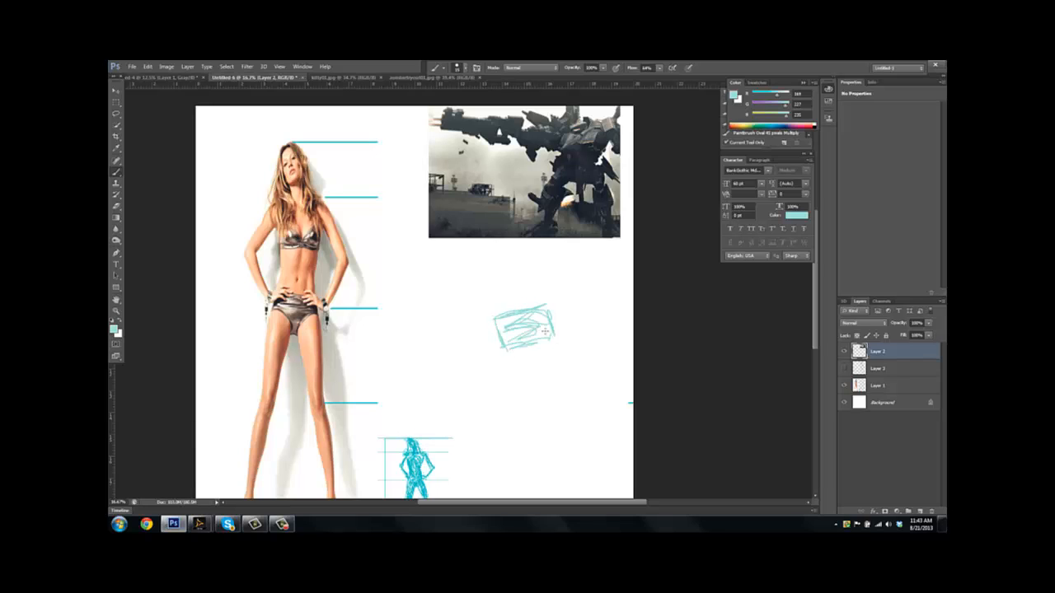
left_click_drag(532, 338, 536, 379)
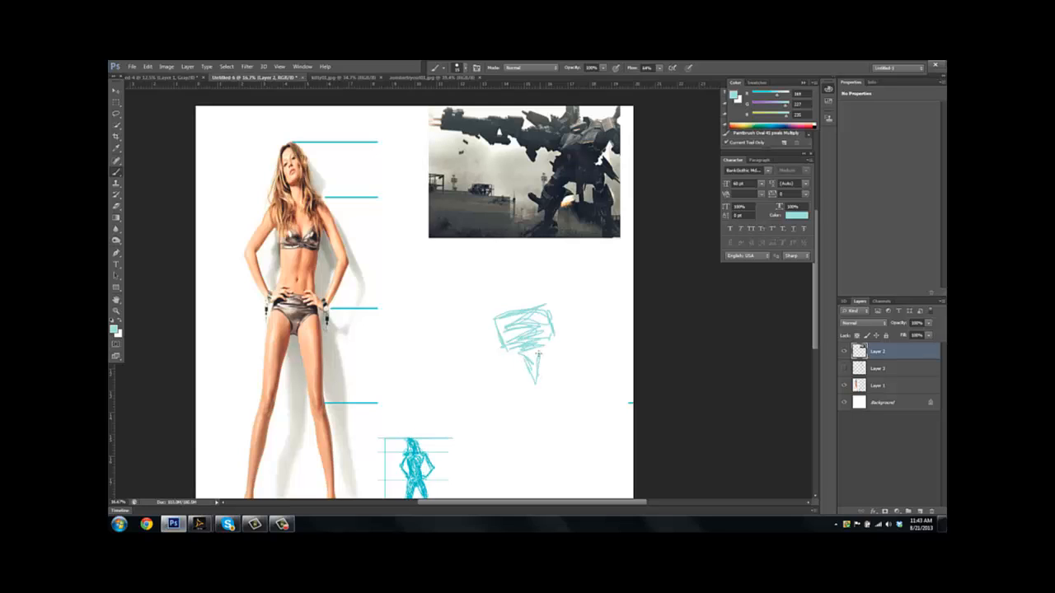
left_click_drag(523, 355, 536, 379)
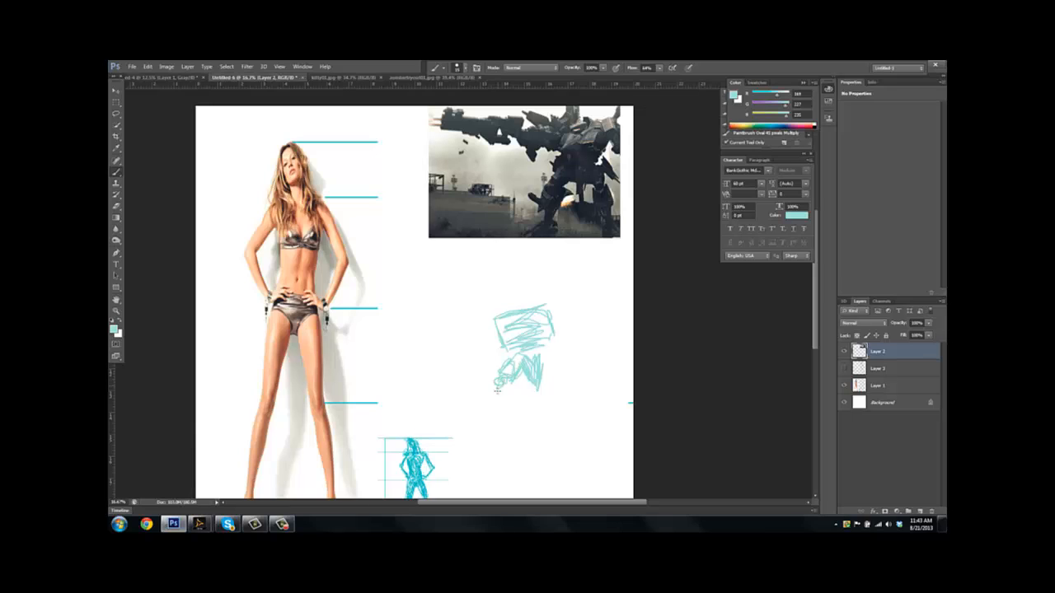
left_click_drag(519, 375, 511, 391)
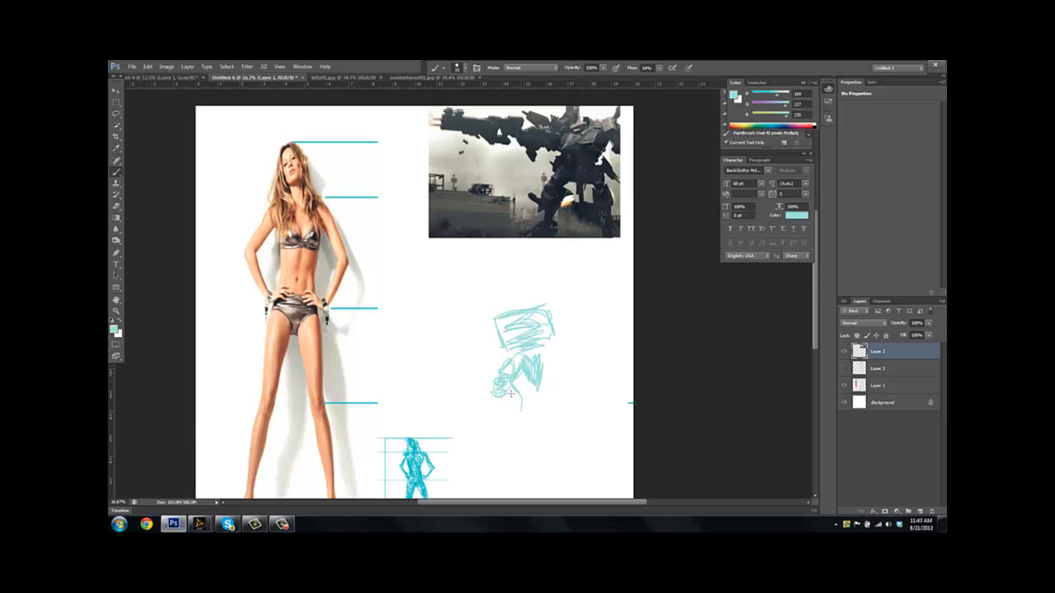
left_click_drag(507, 396, 516, 420)
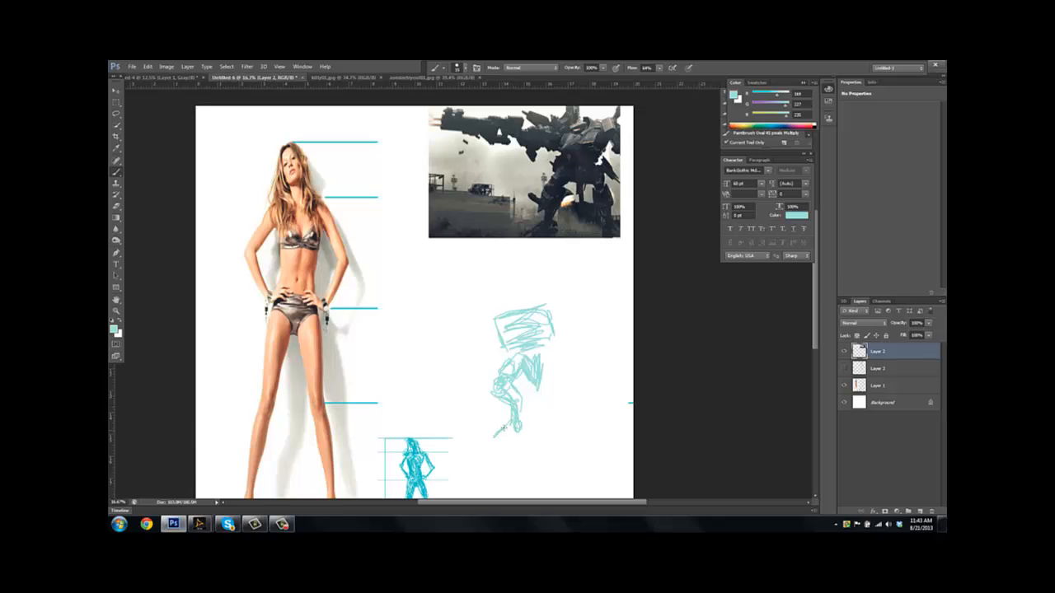
left_click_drag(495, 429, 519, 437)
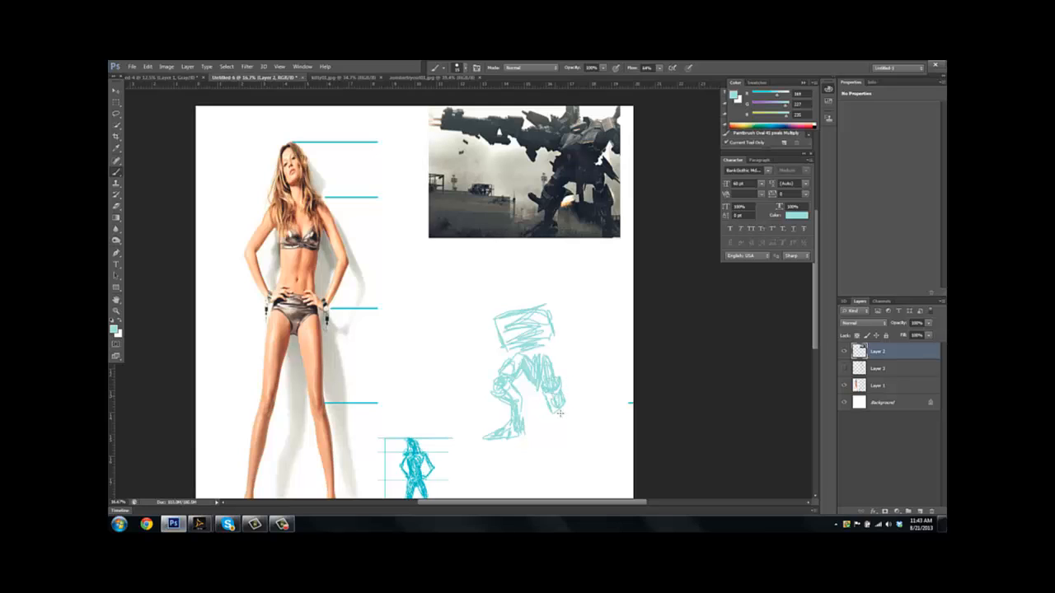
left_click_drag(544, 404, 577, 433)
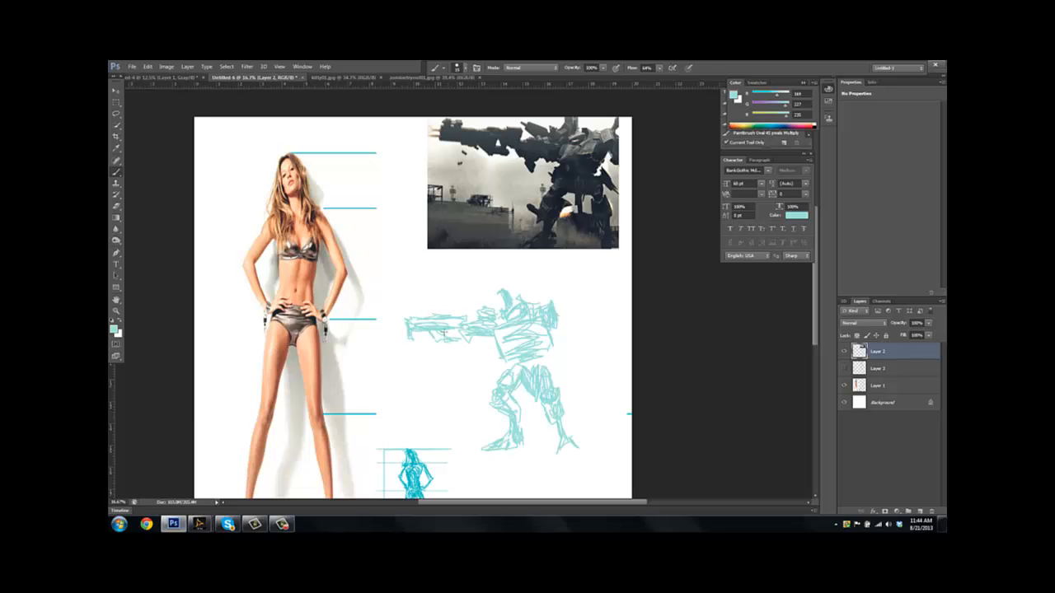
mouse_move(414, 312)
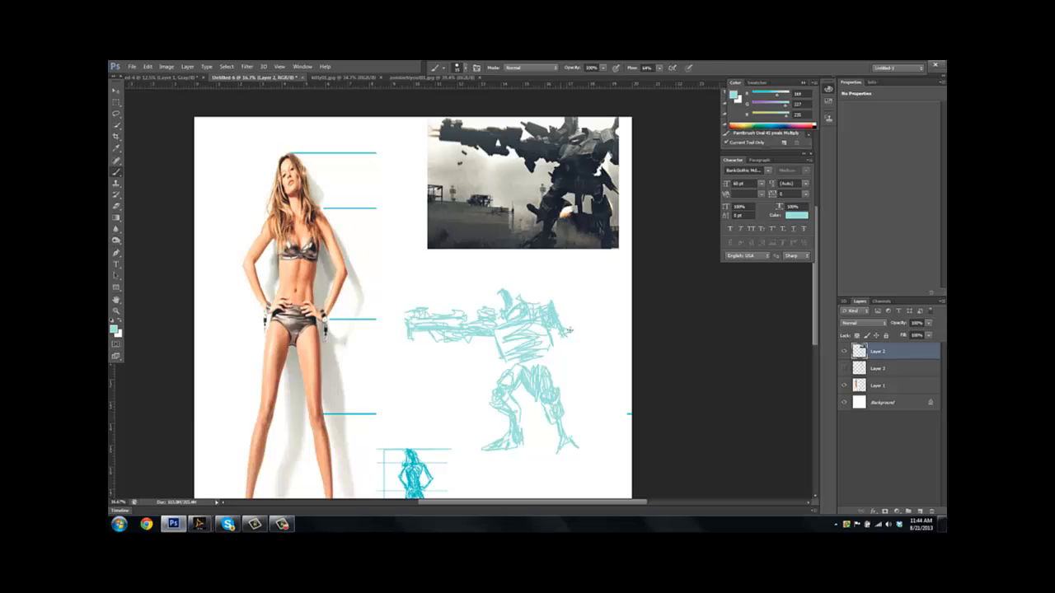
mouse_move(571, 354)
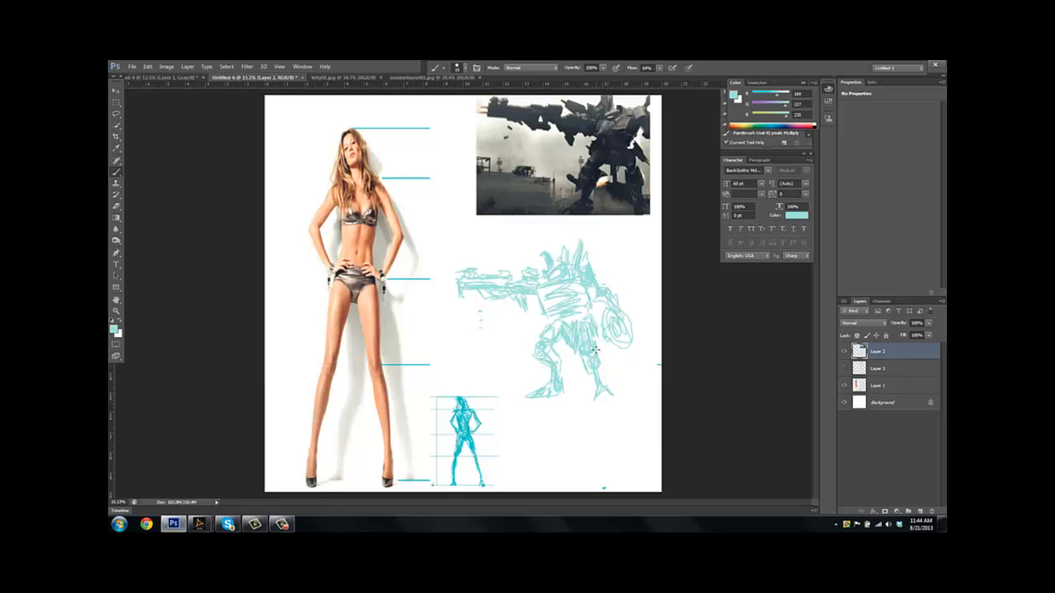
mouse_move(887, 496)
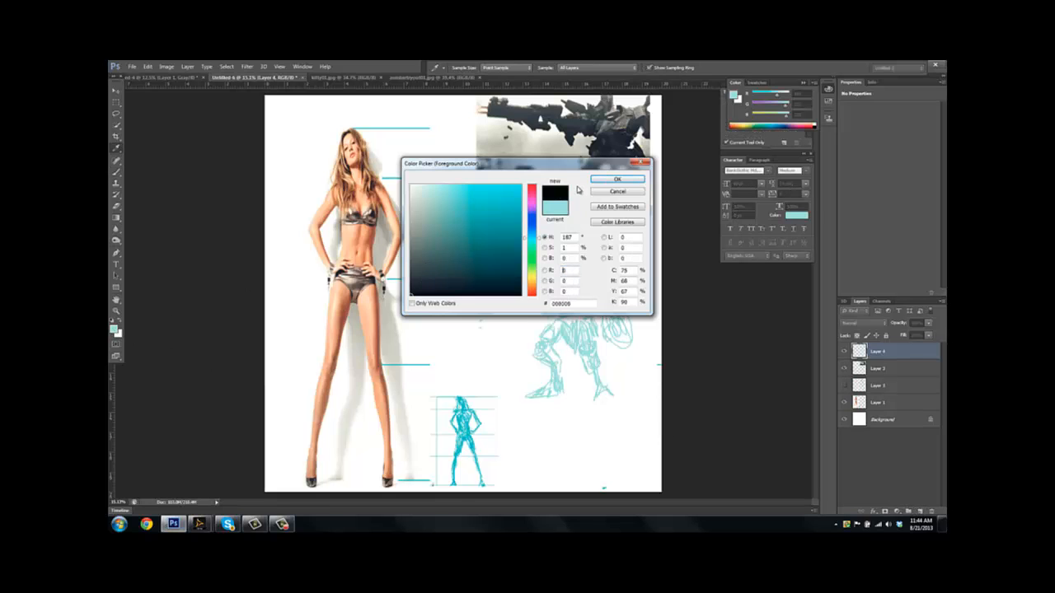
Pick black as the foreground colour and draw the first dark lines on the mech's head.
left_click(617, 179)
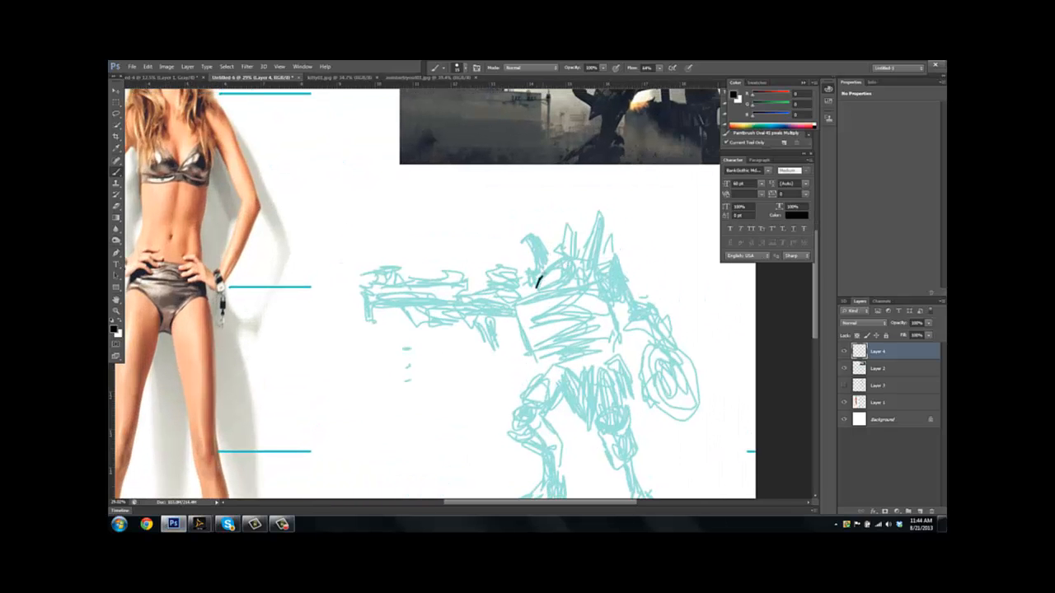
left_click_drag(540, 276, 569, 260)
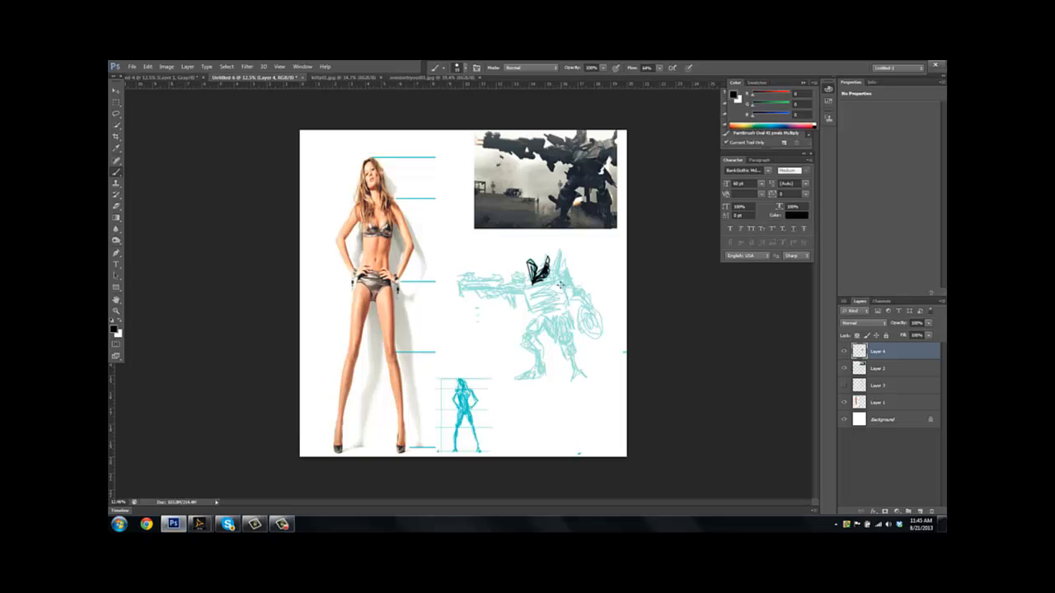
mouse_move(139, 337)
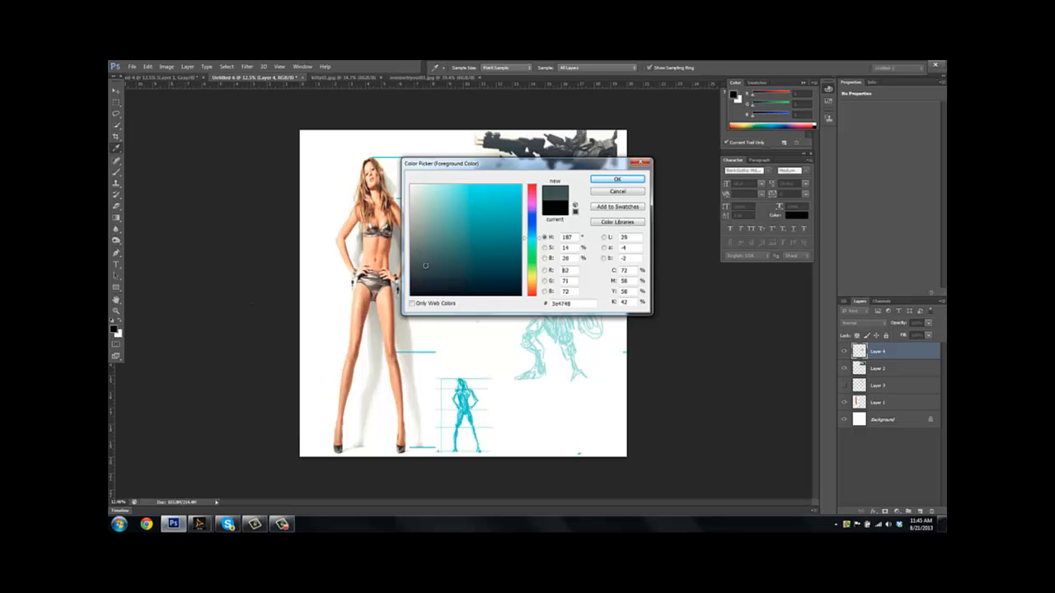
Choose a dark teal (#478c96) foreground colour and rename the newly added layer.
left_click(470, 231)
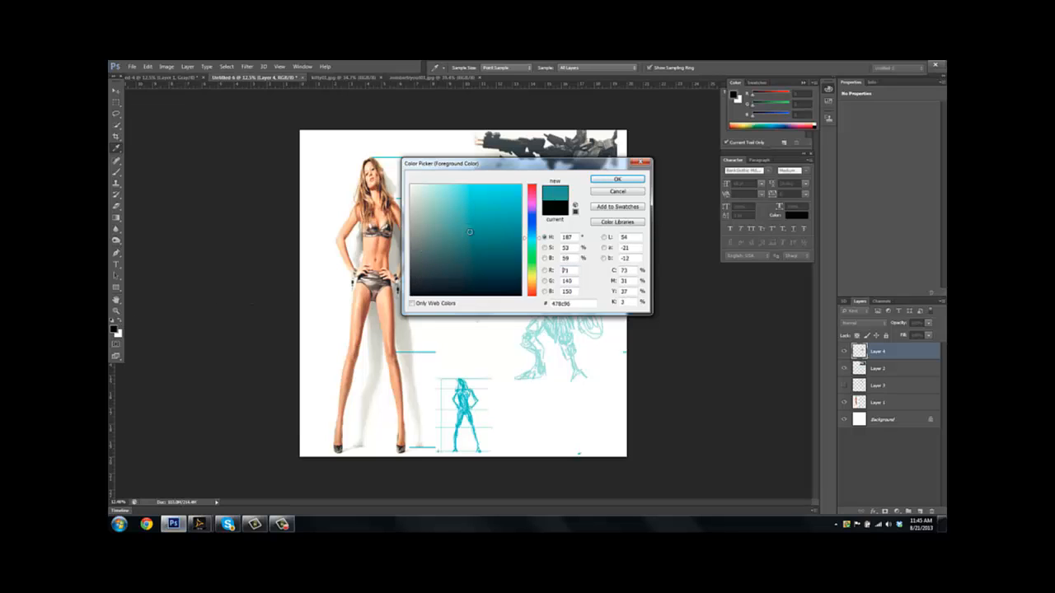
left_click(618, 180)
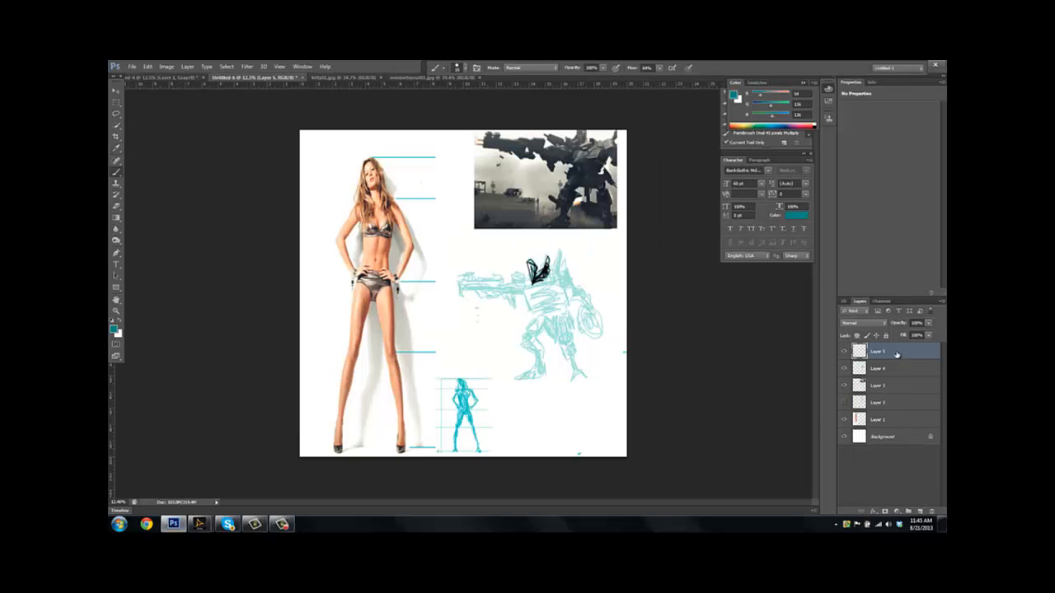
double_click(879, 352)
type("base02")
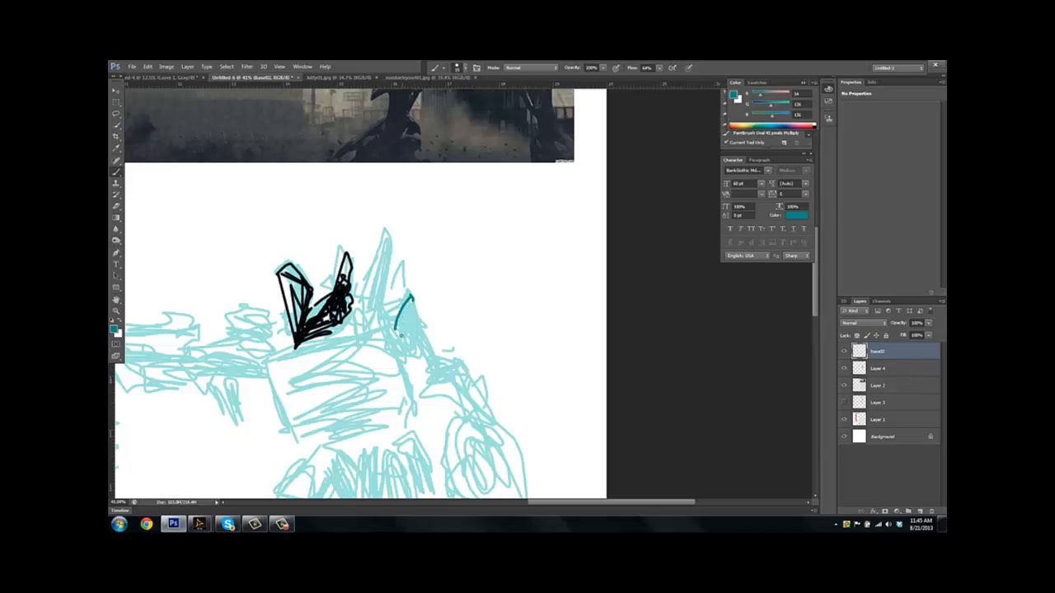
Line the shoulder plates, joint, upper arm and round shield in dark teal.
left_click_drag(404, 305, 420, 338)
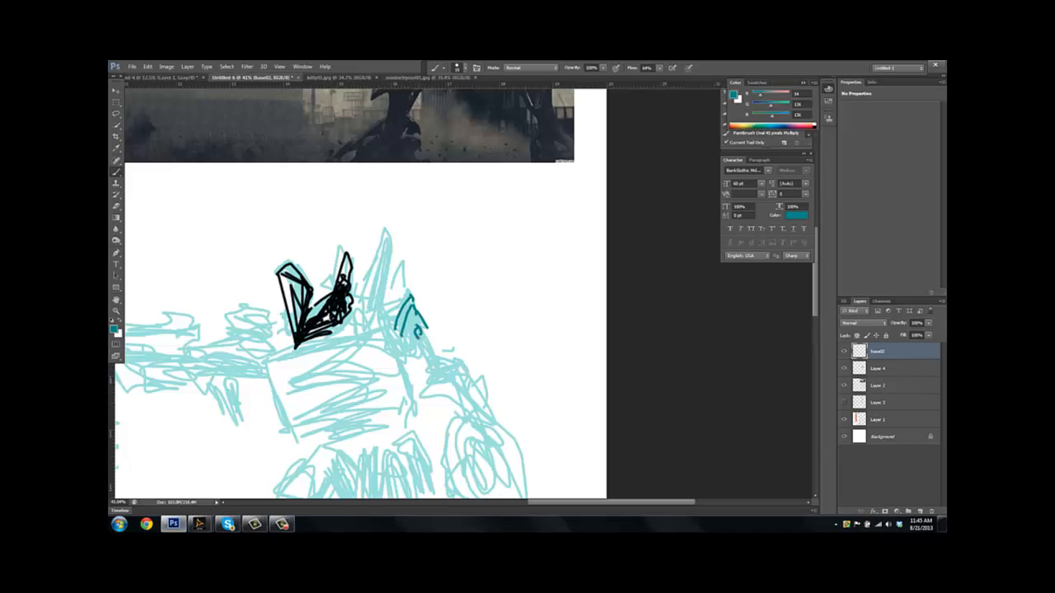
left_click_drag(396, 313, 420, 346)
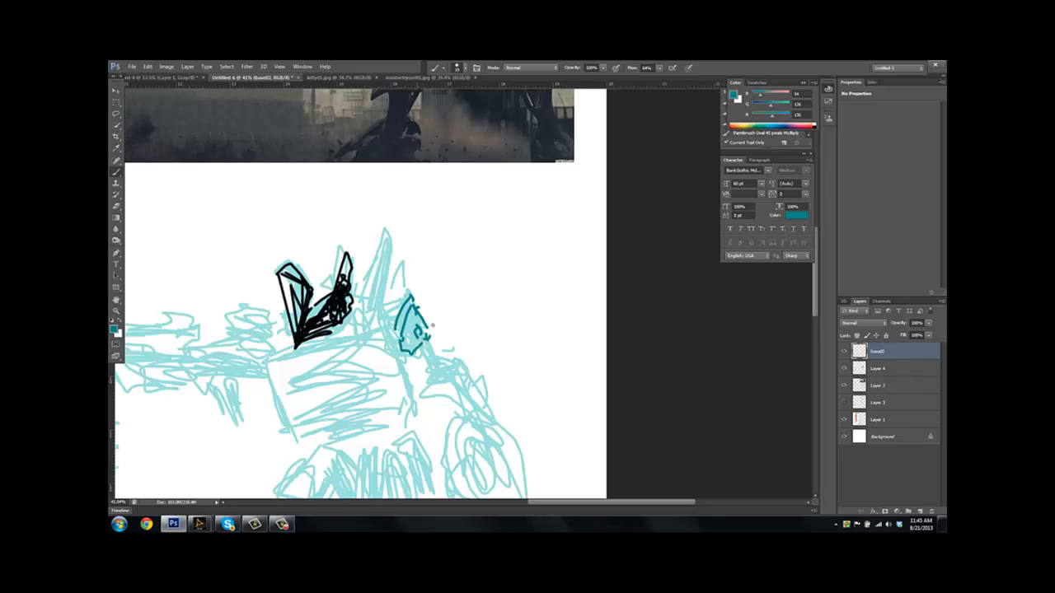
left_click_drag(412, 322, 433, 347)
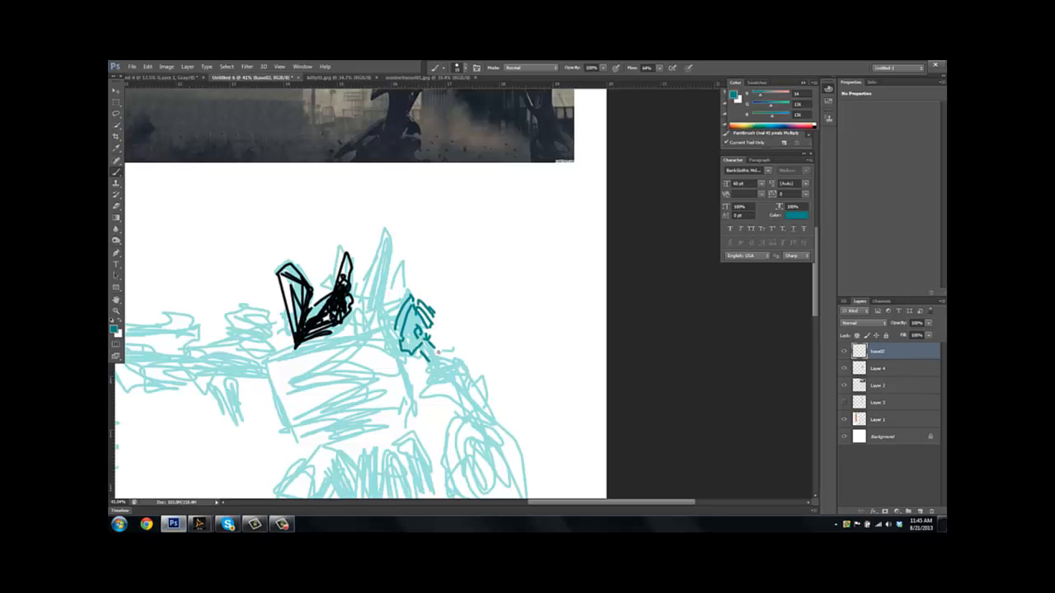
left_click_drag(412, 330, 445, 379)
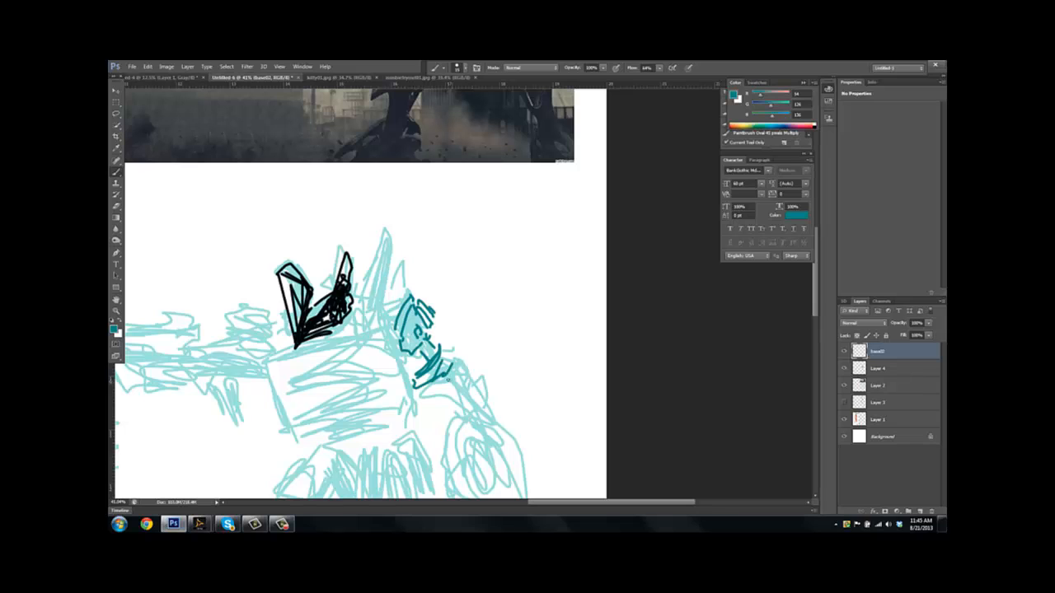
left_click_drag(445, 362, 482, 391)
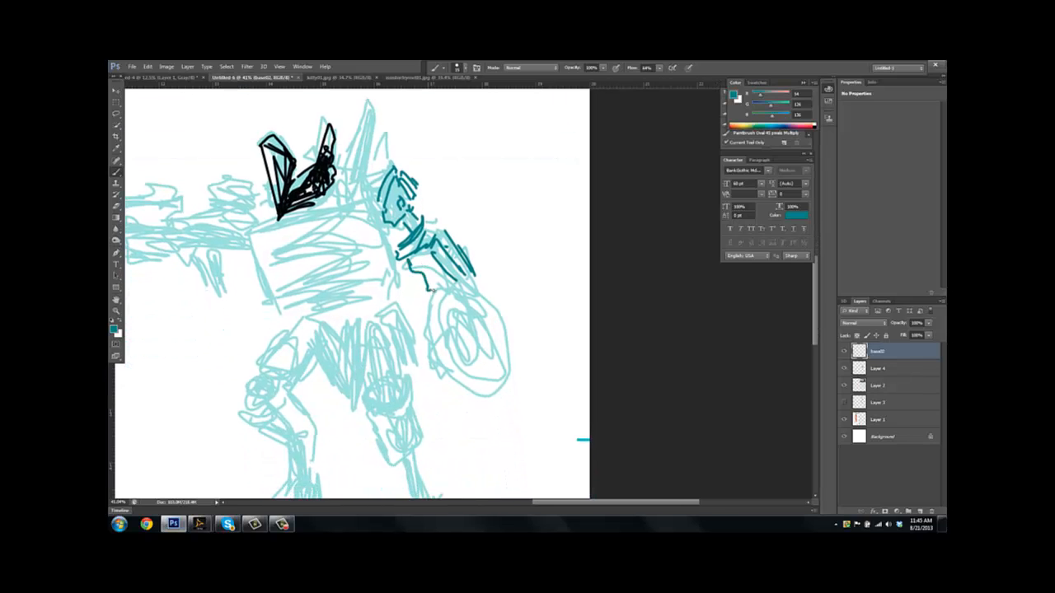
left_click_drag(437, 284, 470, 363)
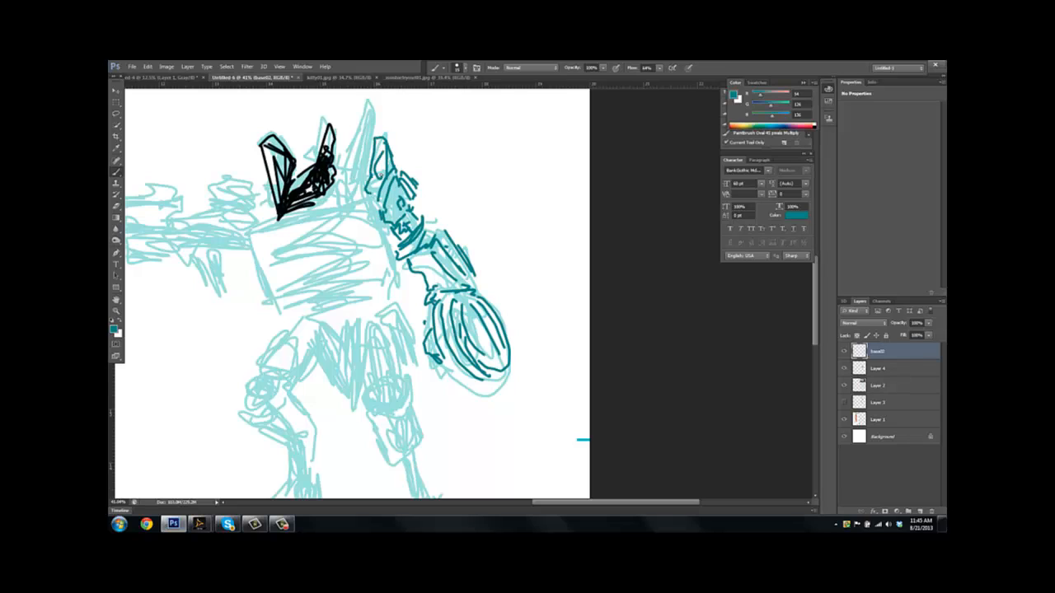
left_click_drag(429, 206, 453, 240)
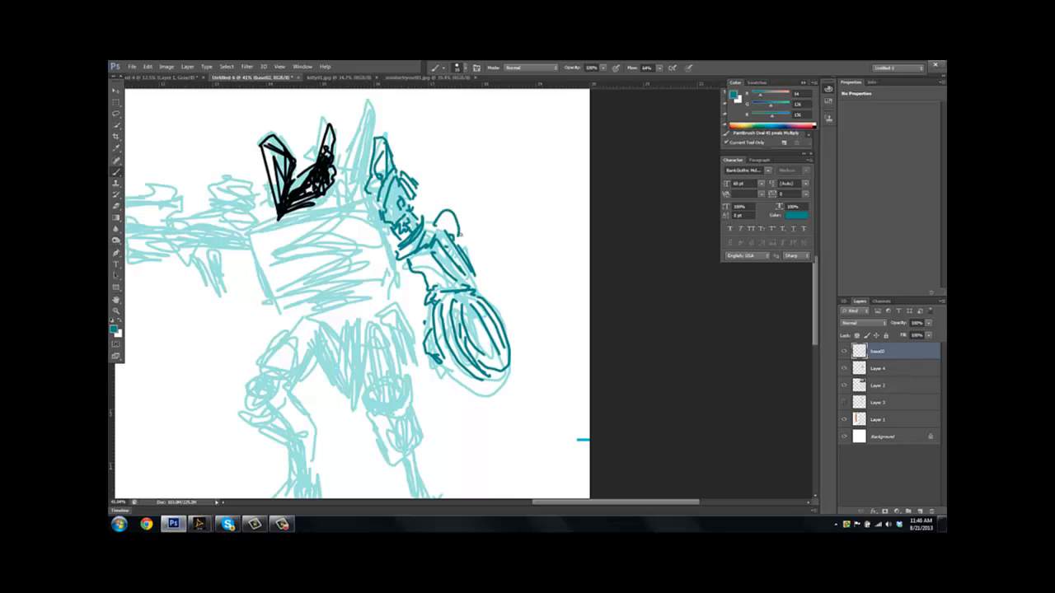
left_click_drag(428, 247, 461, 281)
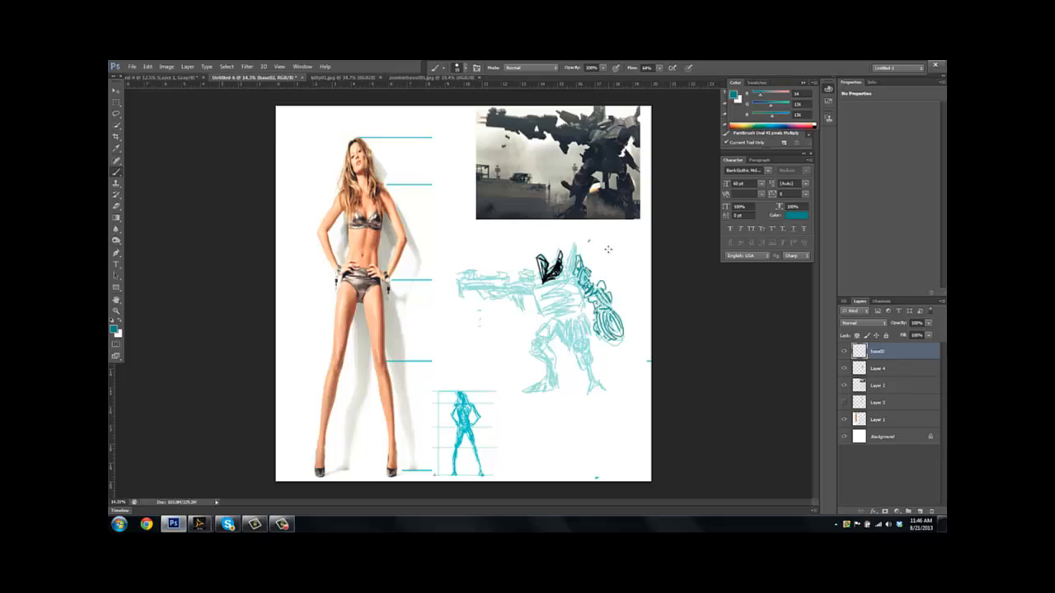
mouse_move(512, 408)
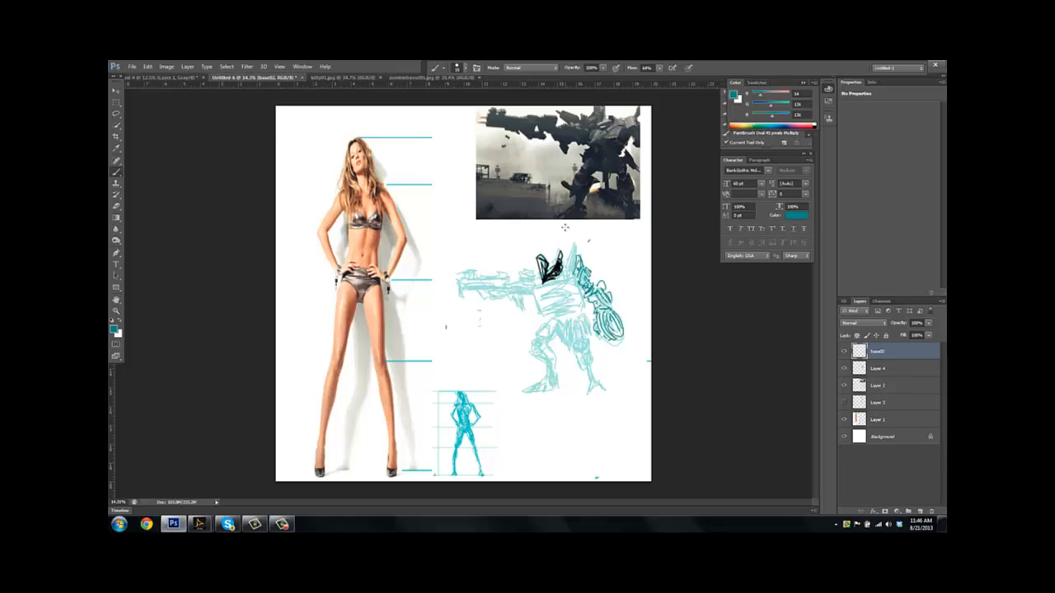
mouse_move(563, 234)
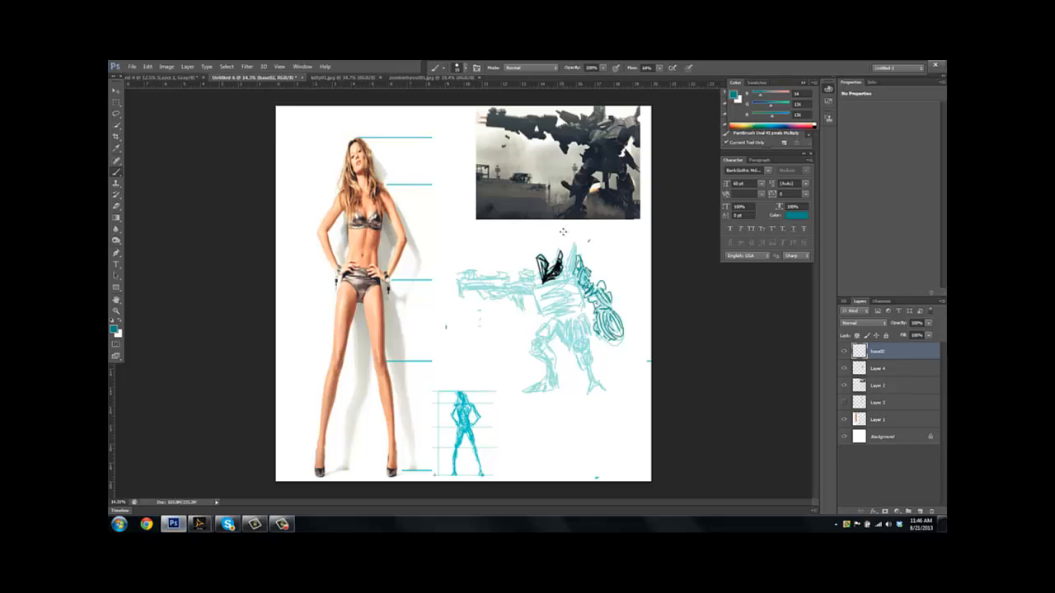